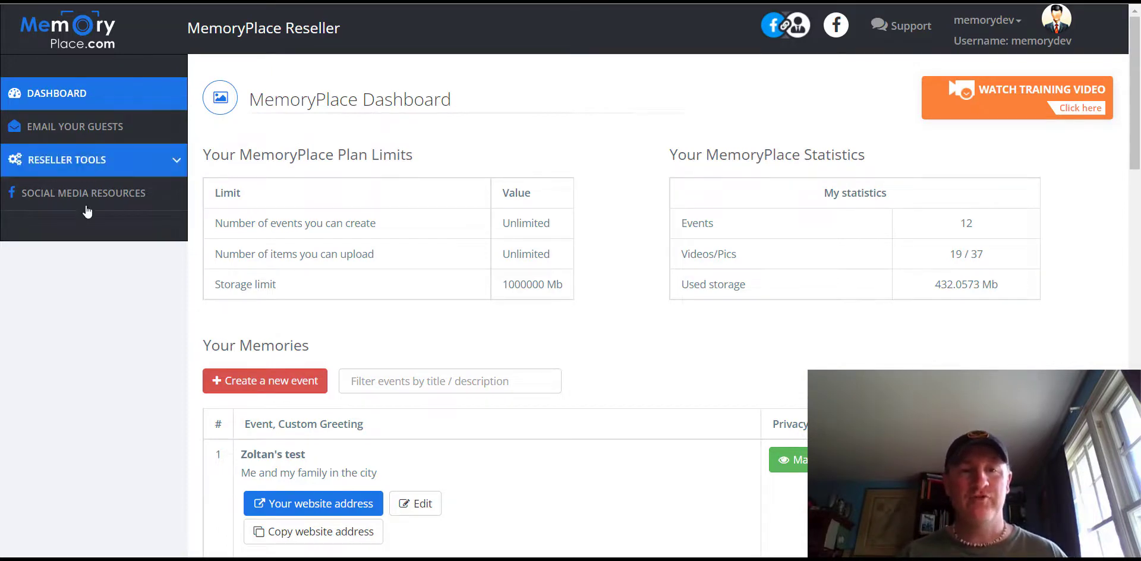
Open DG Testing's event details, review its custom greeting, and close without saving.
scroll("down", 3)
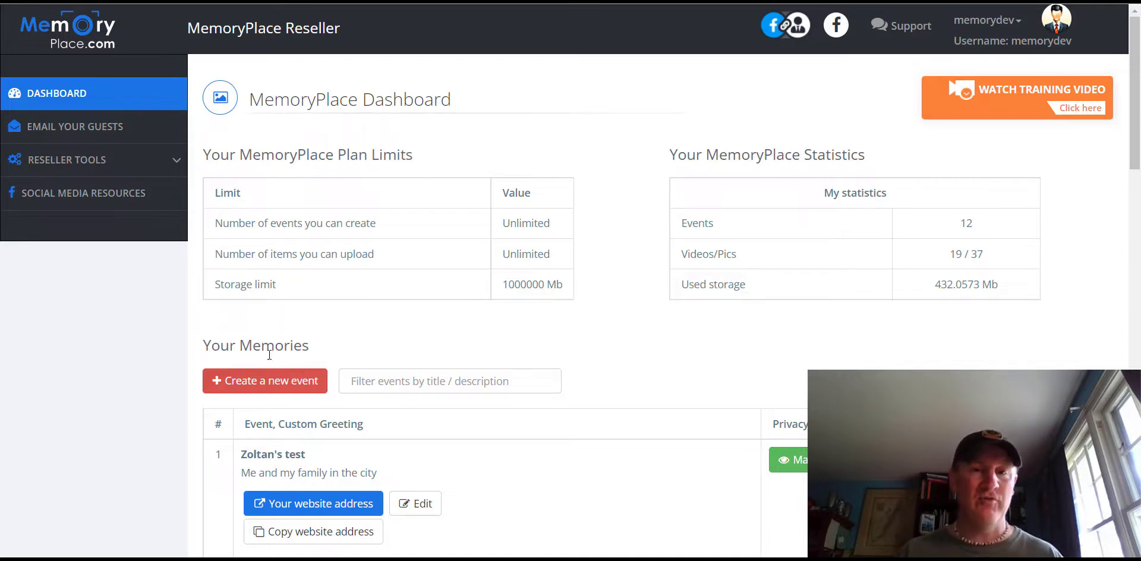
scroll("down", 3)
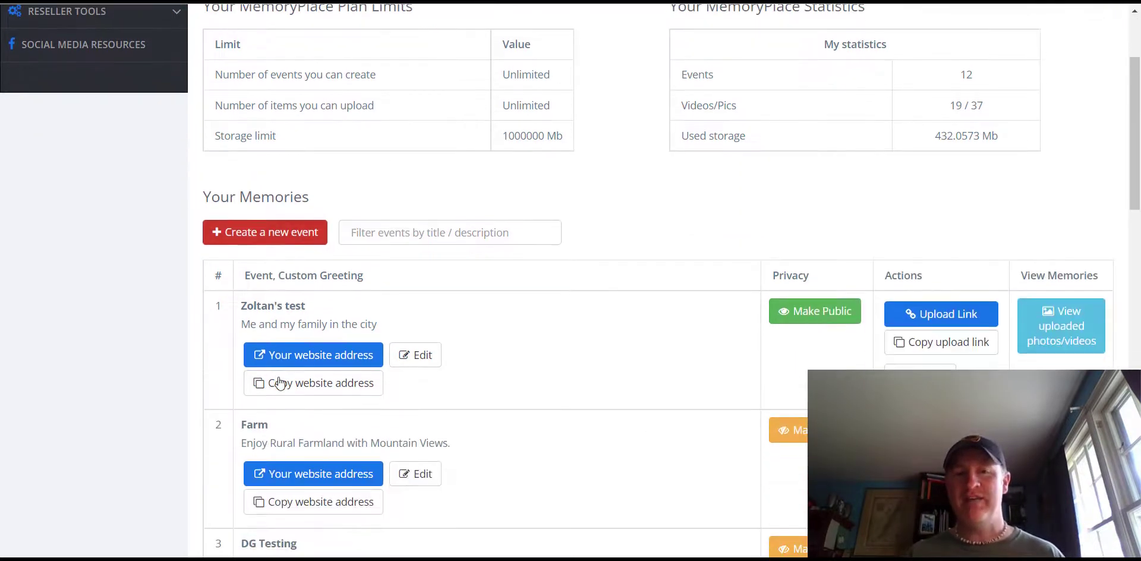
scroll("down", 3)
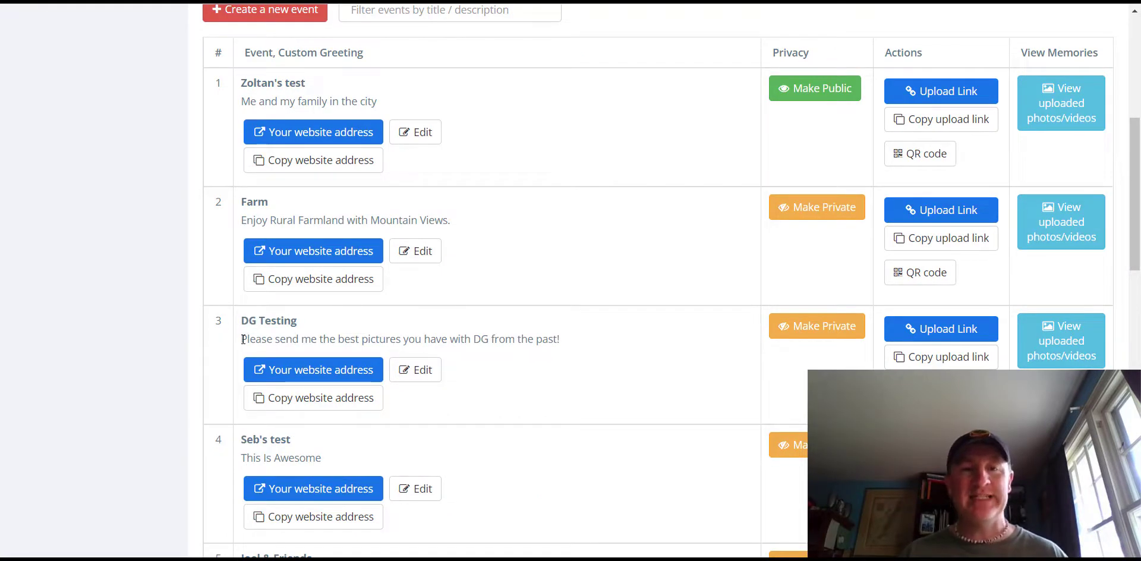
triple_click(400, 339)
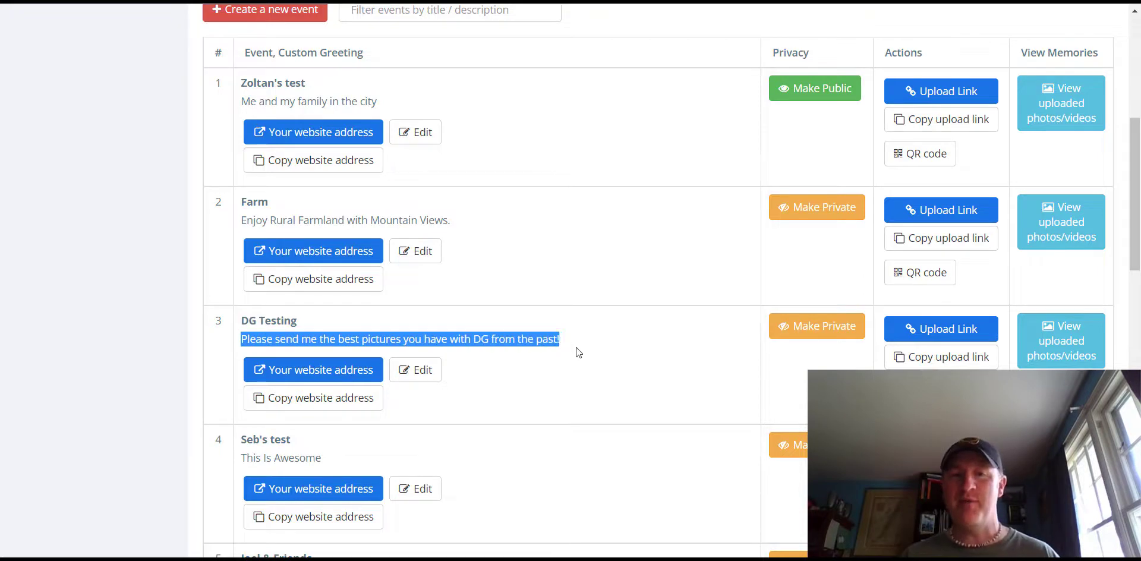
mouse_move(415, 370)
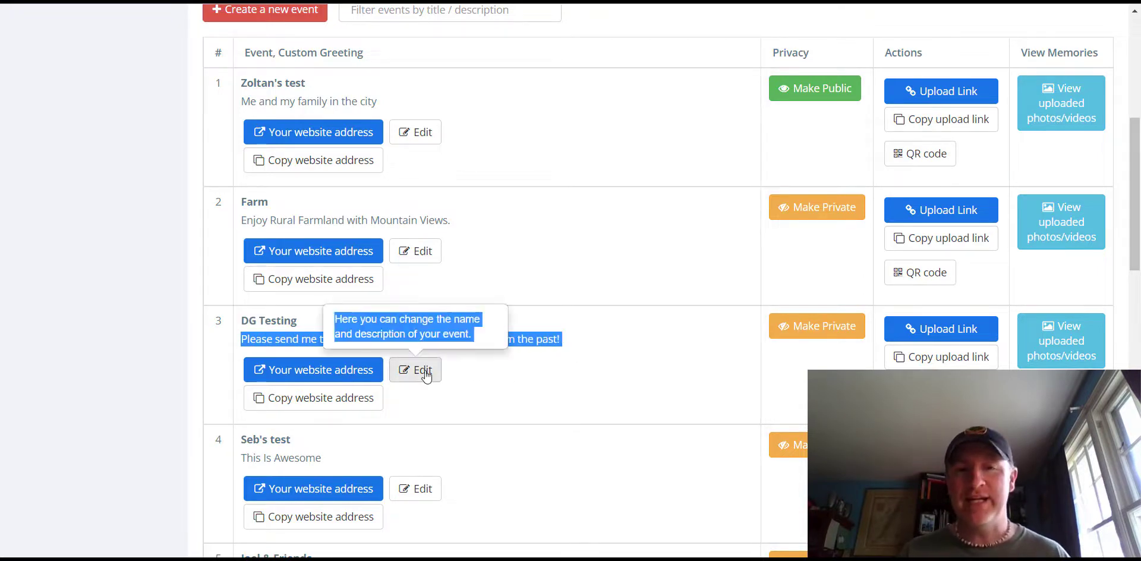
left_click(415, 369)
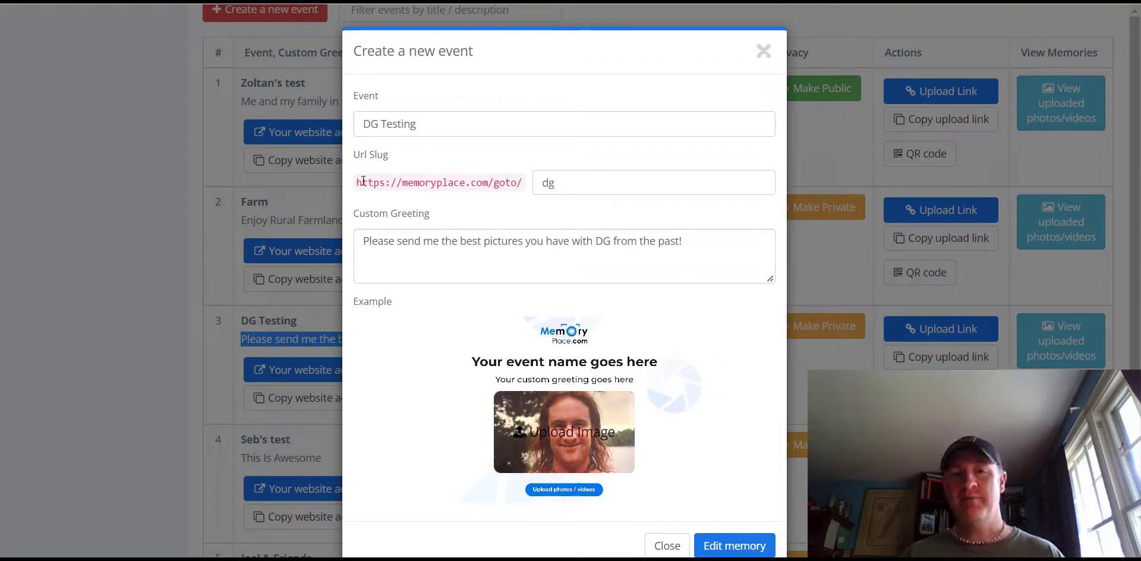
mouse_move(518, 186)
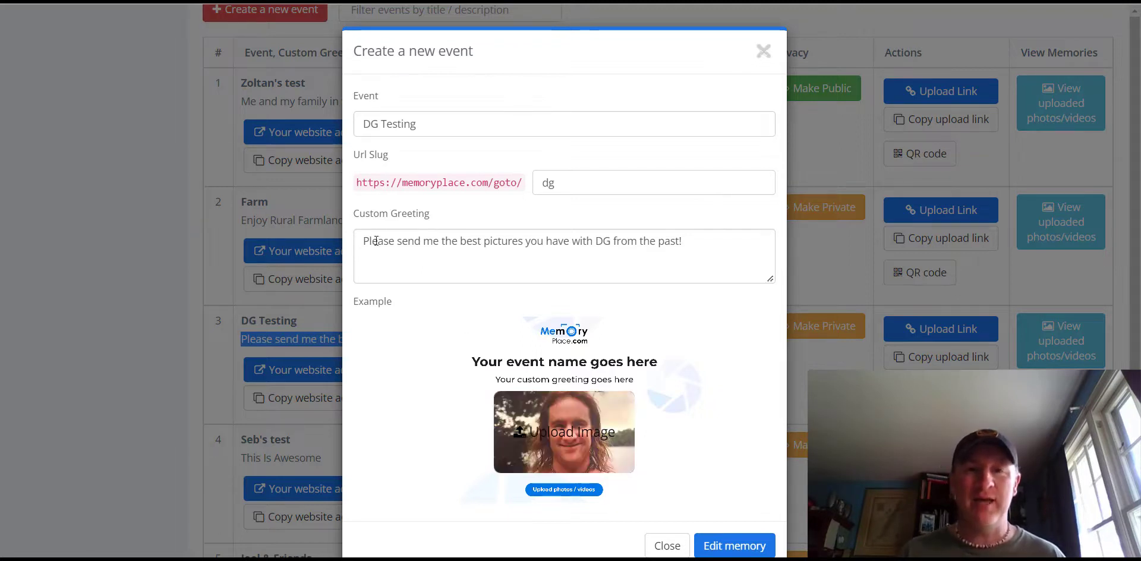
triple_click(522, 241)
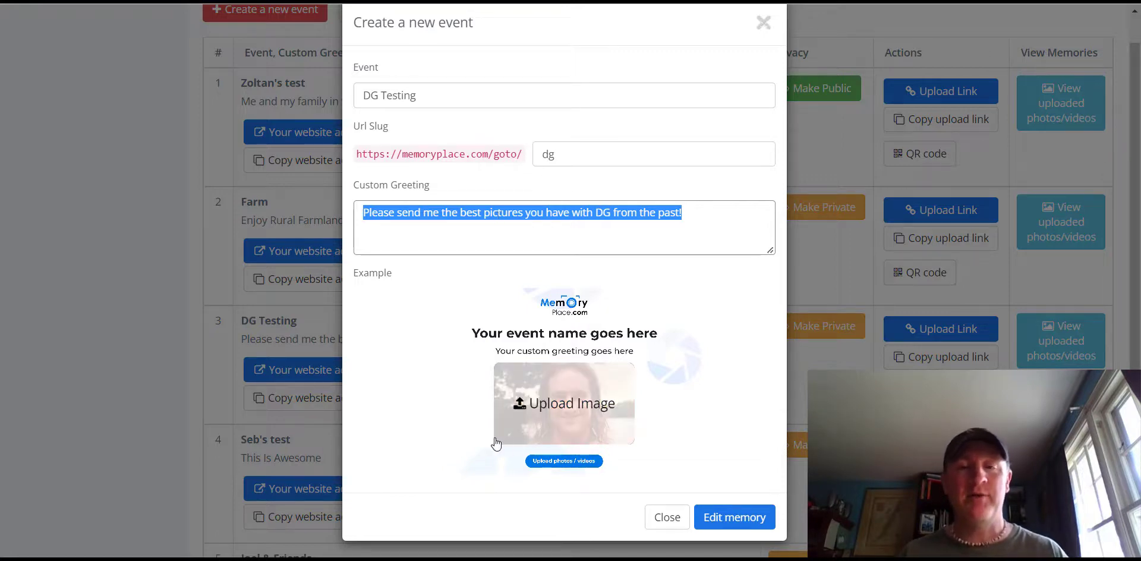
mouse_move(440, 429)
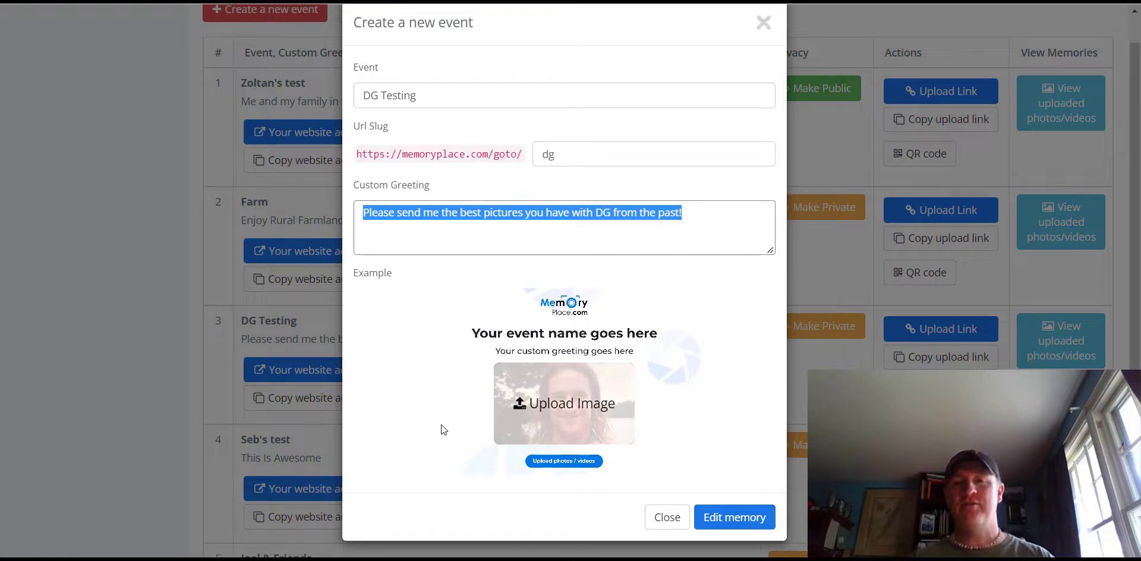
mouse_move(459, 484)
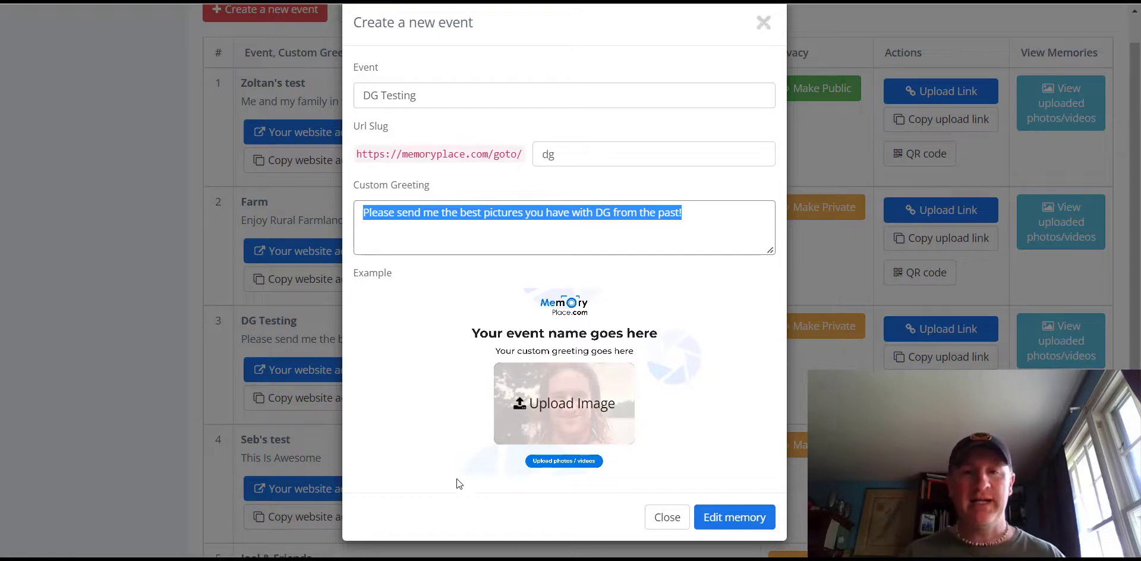
left_click(665, 517)
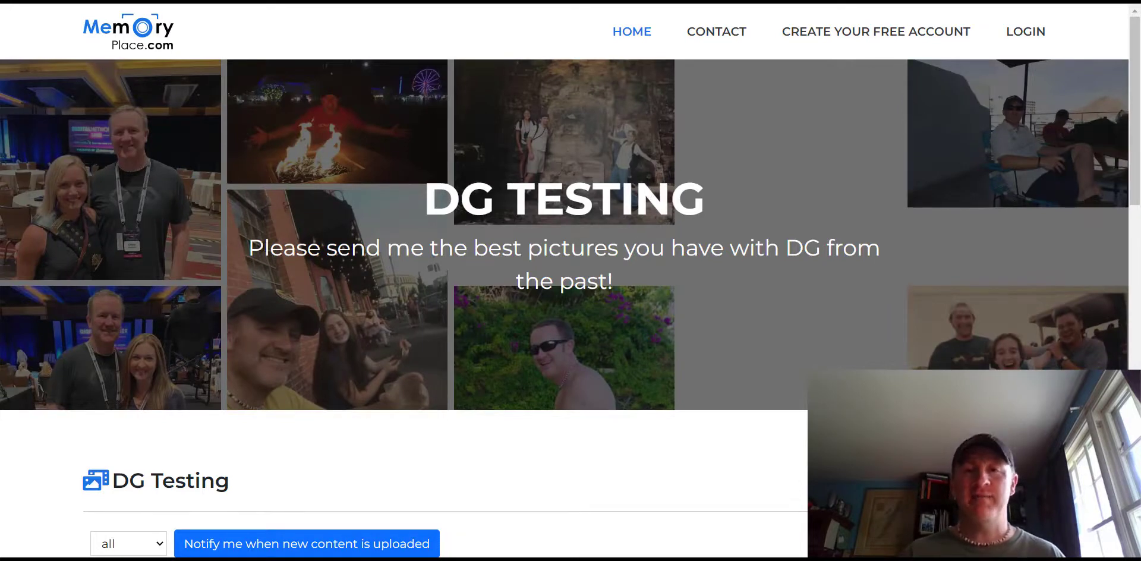
Open DG Testing's public website and scroll down to the photo and video grid.
left_click_drag(252, 247, 614, 282)
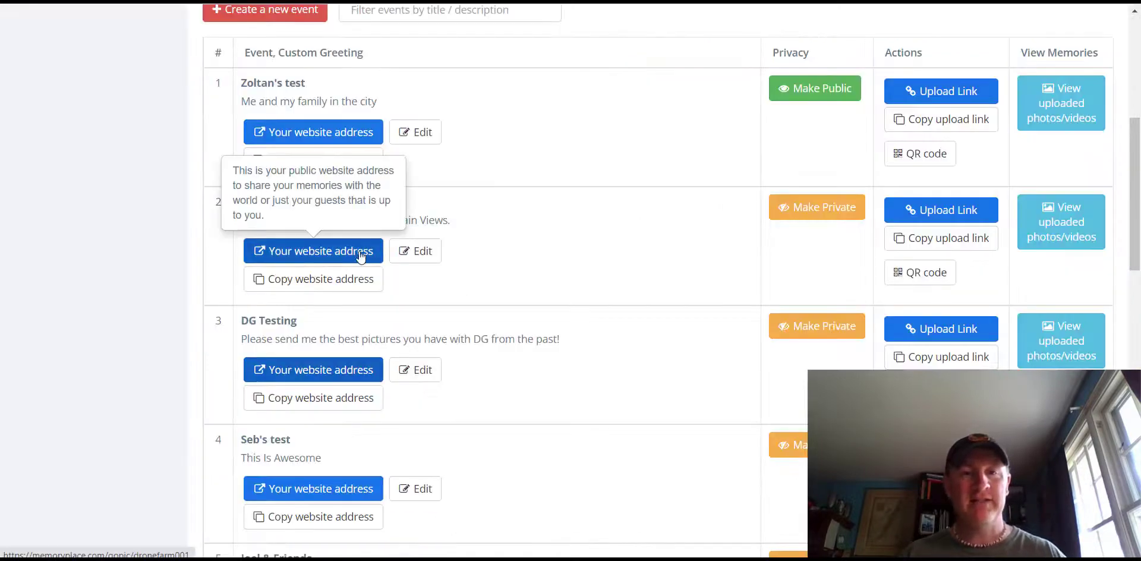
mouse_move(415, 370)
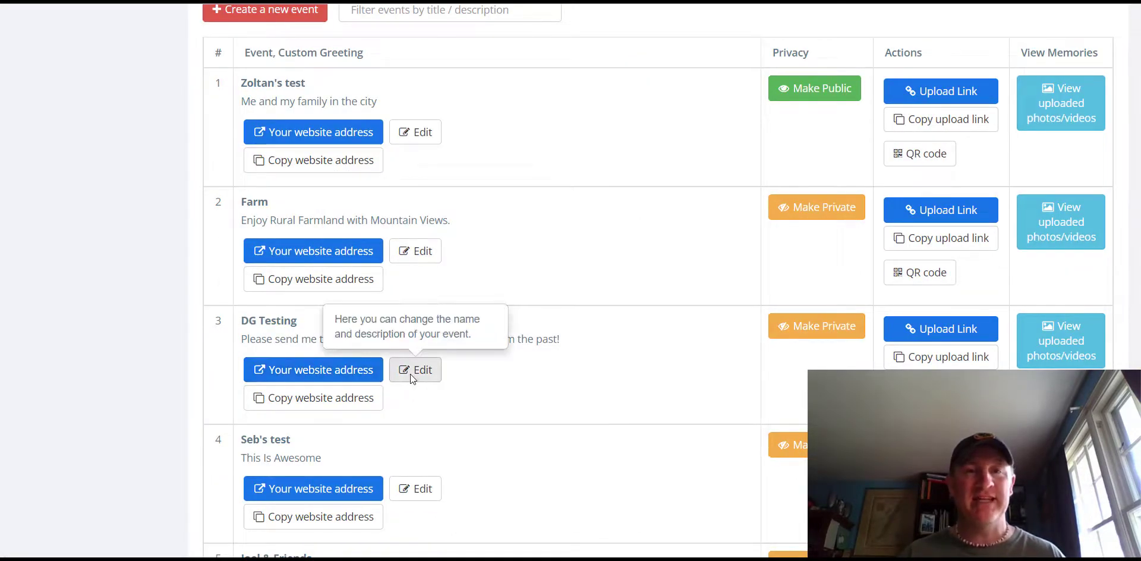
left_click(416, 370)
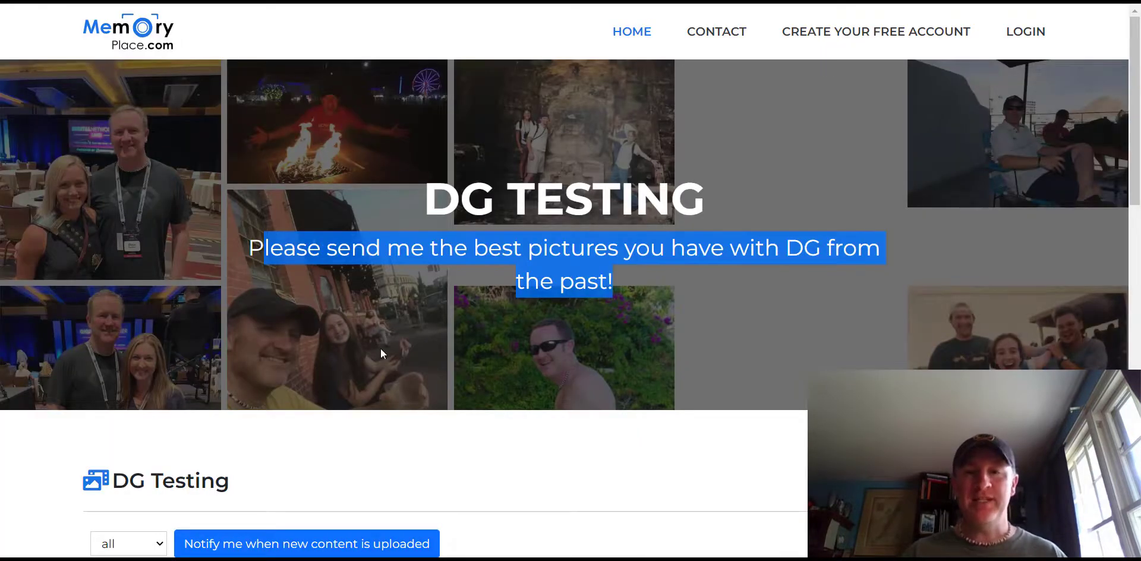
scroll("down", 3)
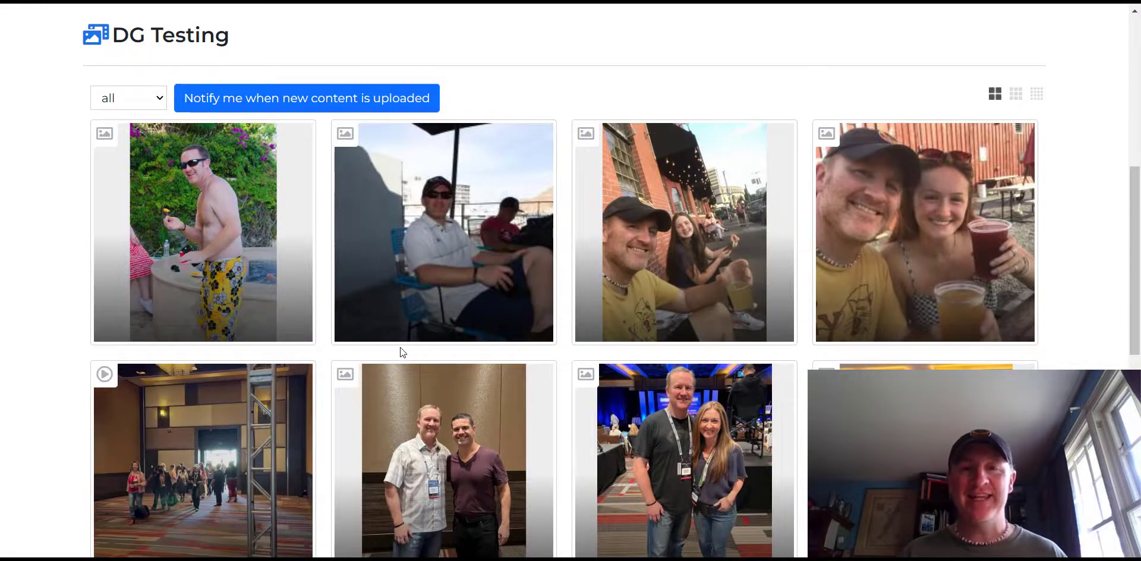
scroll("down", 3)
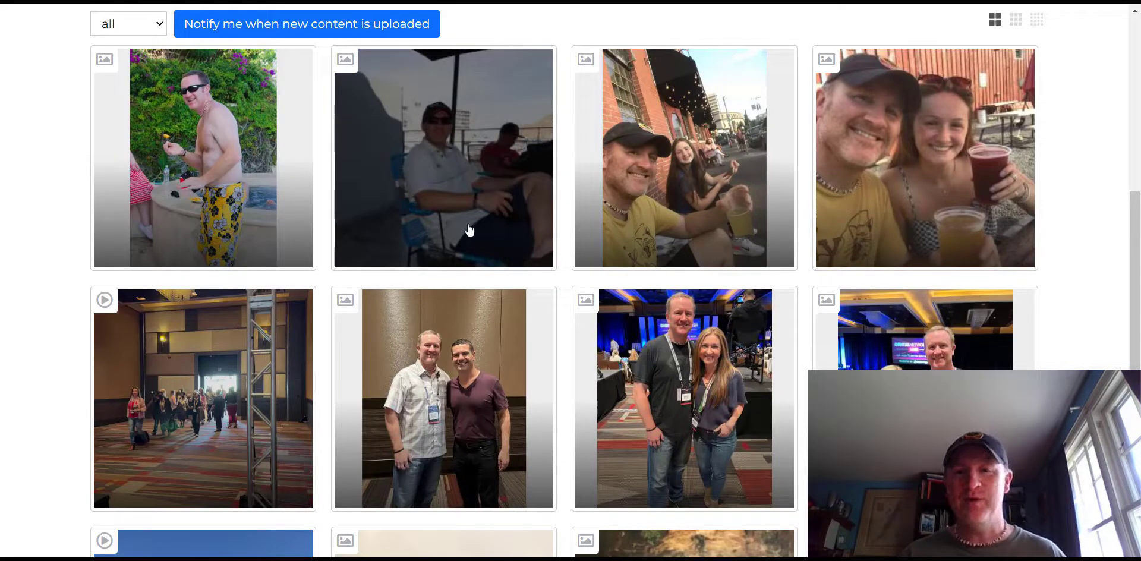
scroll("down", 3)
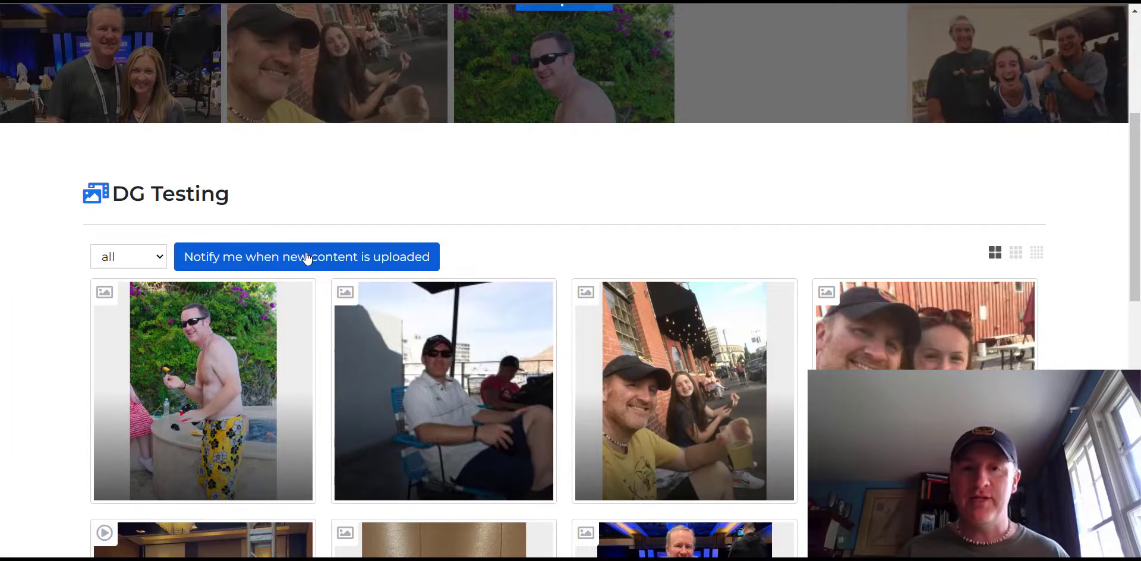
Open the 'Notify me when new content is uploaded' sign-up form on DG Testing.
left_click(305, 256)
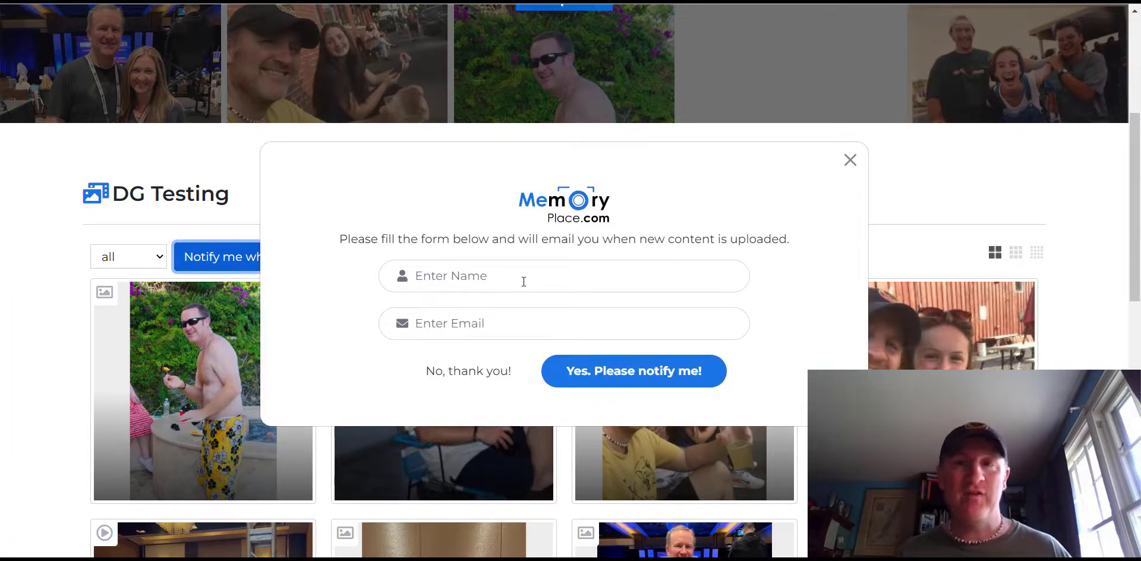
mouse_move(519, 305)
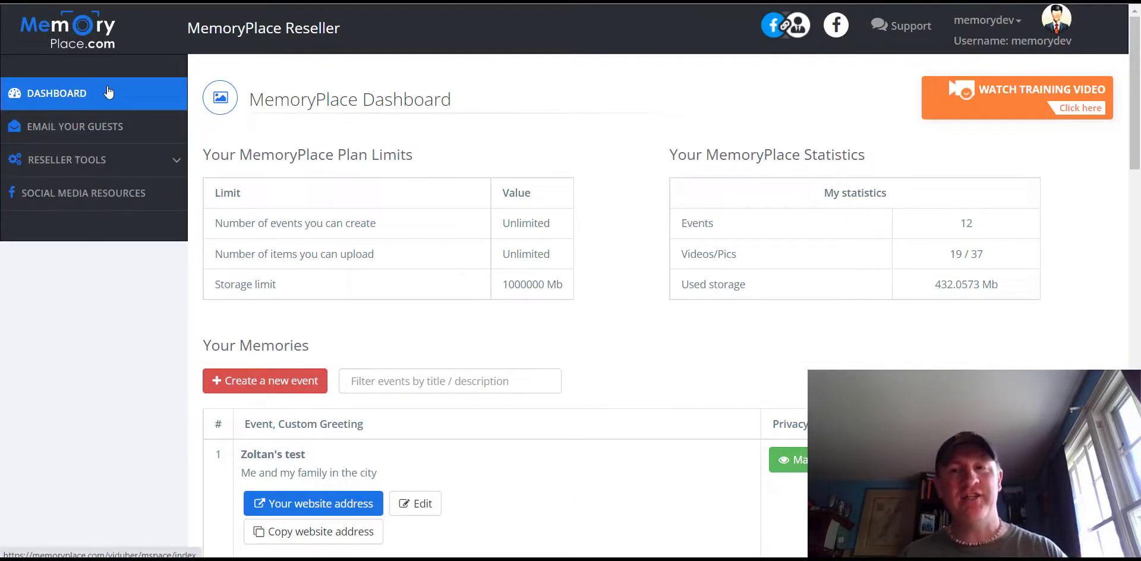
mouse_move(1022, 97)
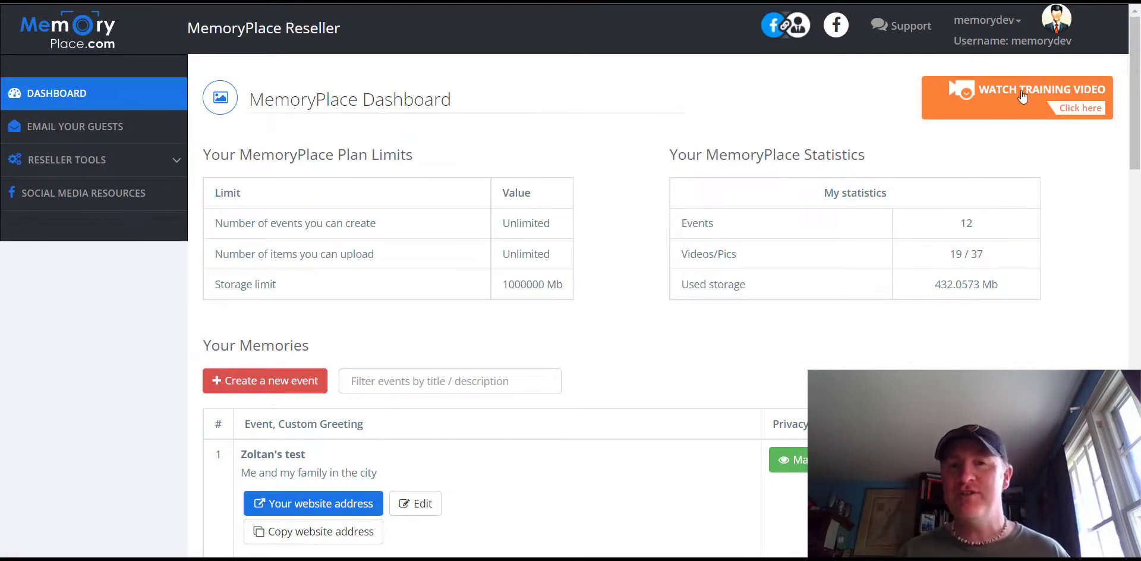
mouse_move(74, 126)
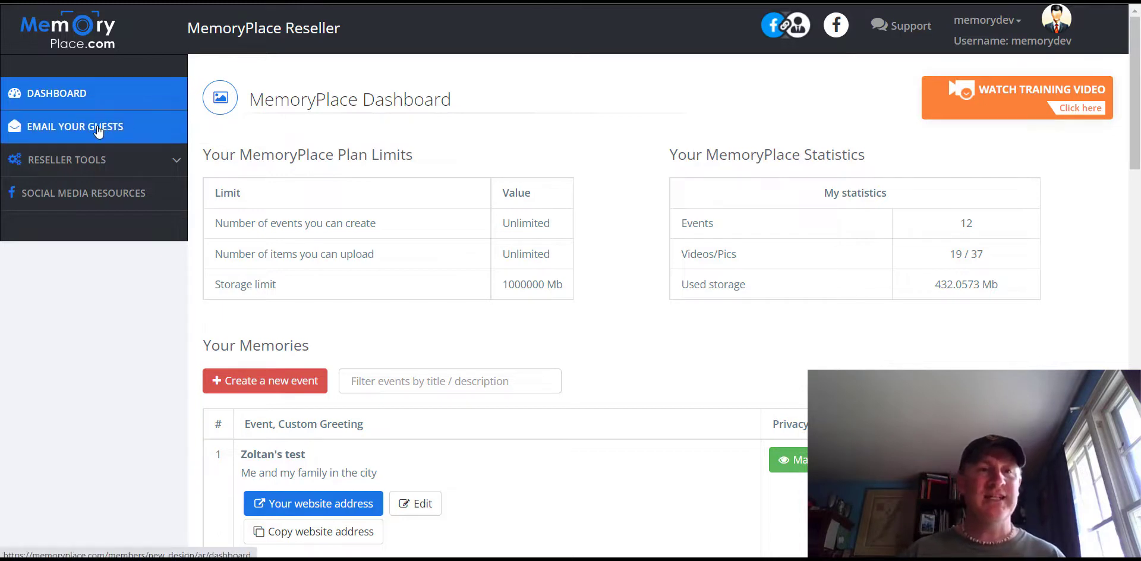
Open Email Your Guests from the sidebar, then return to the events list.
left_click(75, 126)
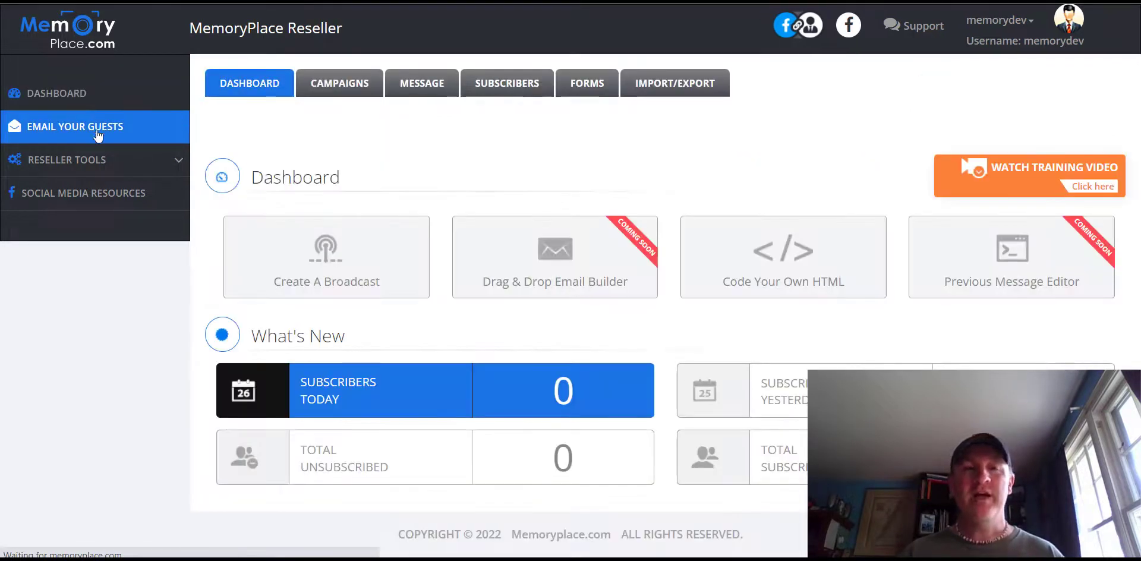
left_click(674, 82)
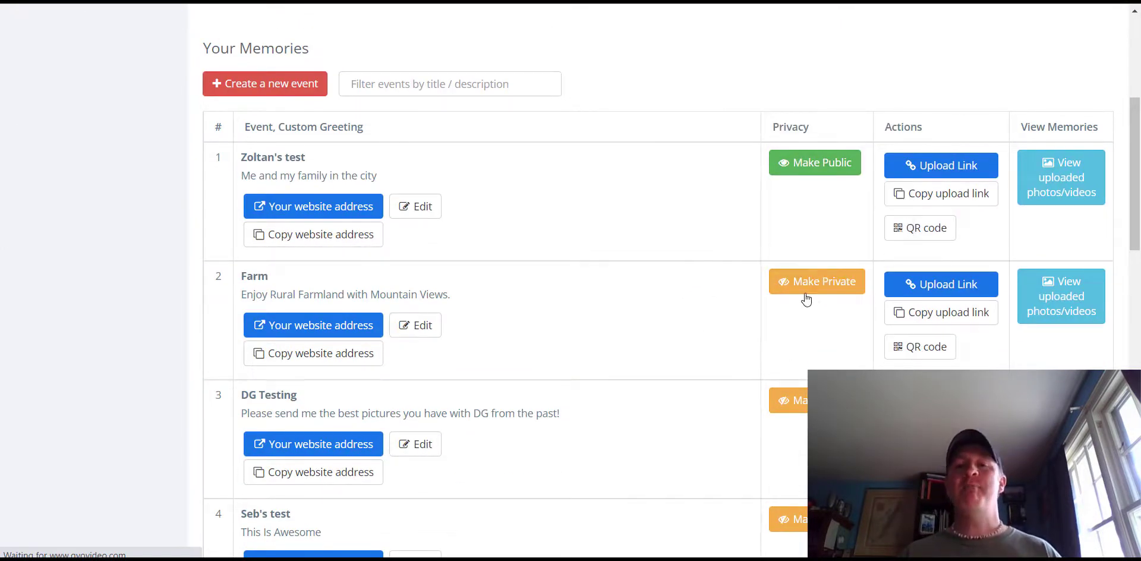
Scroll the event page and close the email sign-up popup with its X.
scroll("down", 3)
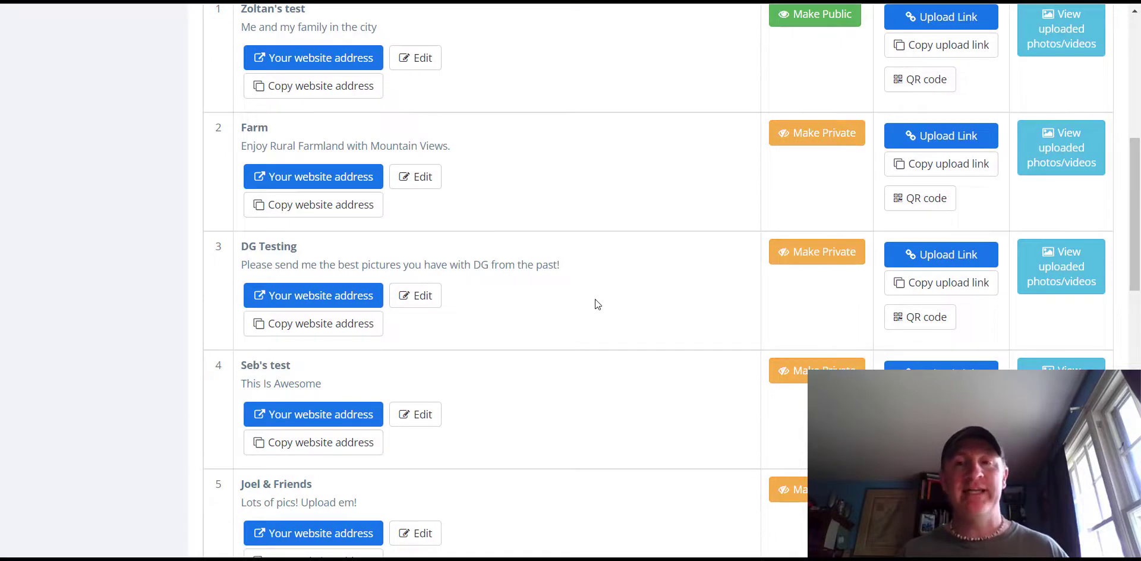
mouse_move(817, 252)
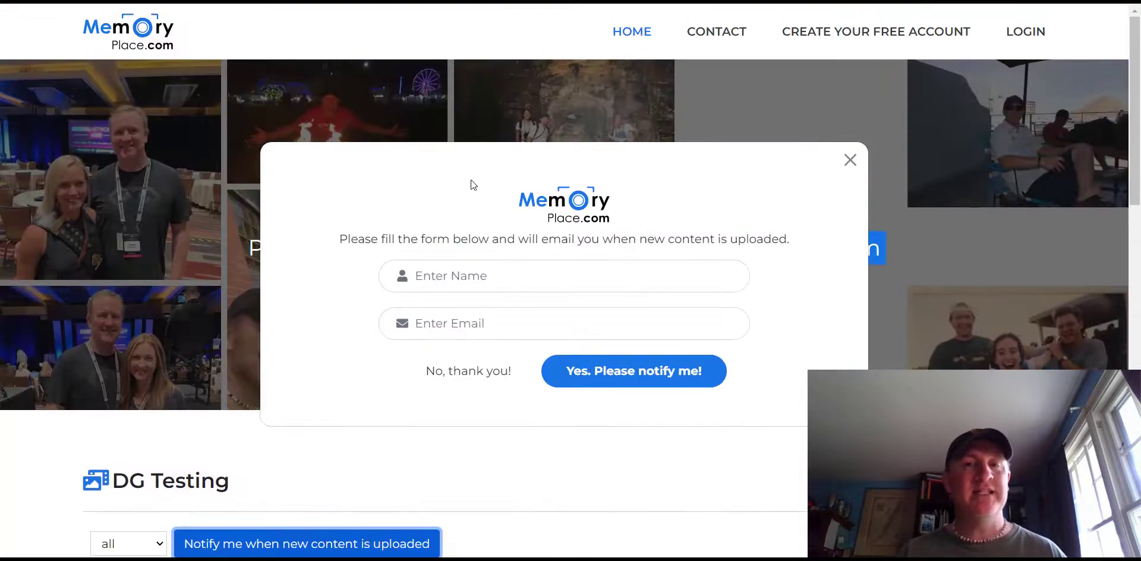
mouse_move(850, 159)
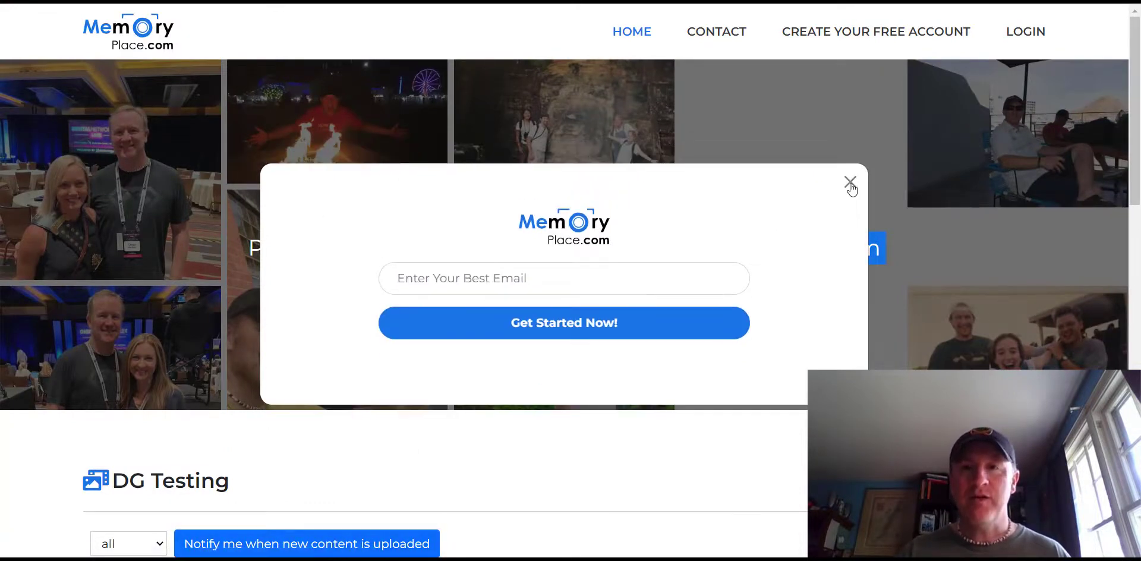
left_click(849, 182)
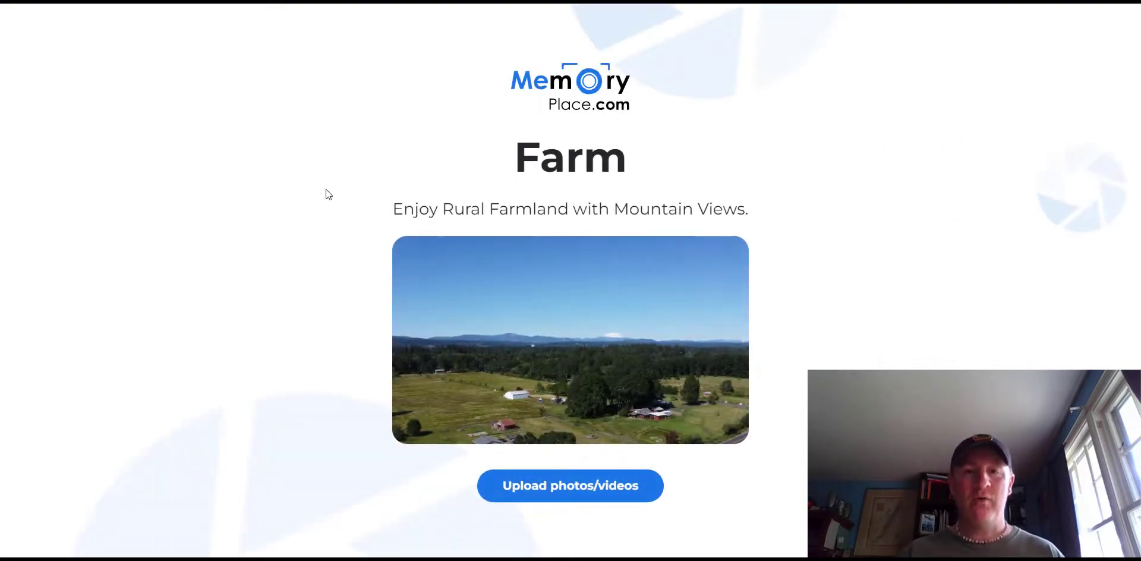
mouse_move(637, 328)
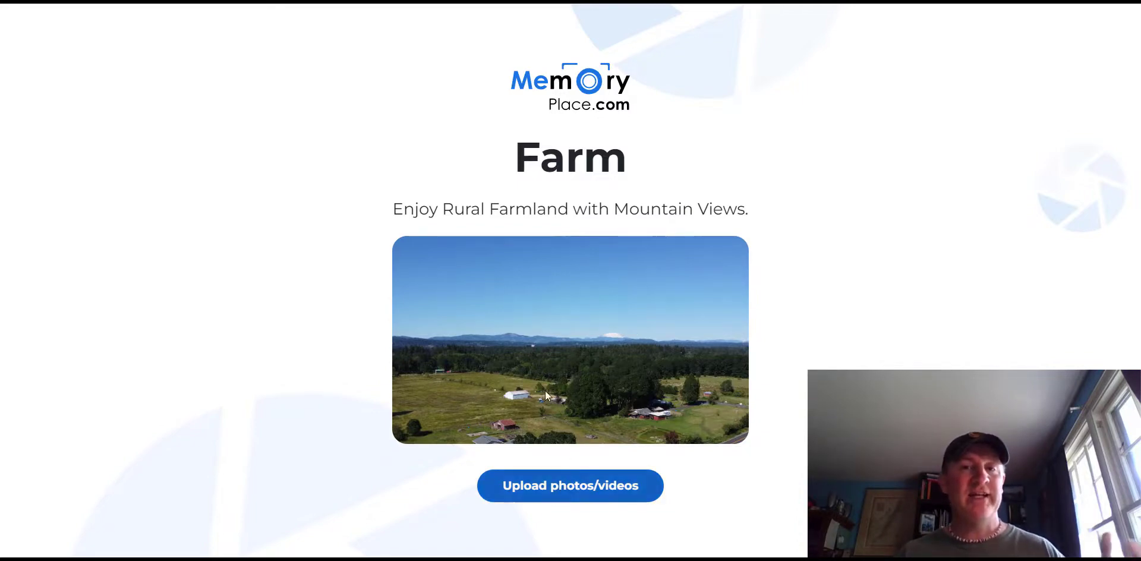
On the Farm upload page, launch 'Upload photos/videos' to open the file picker.
double_click(447, 209)
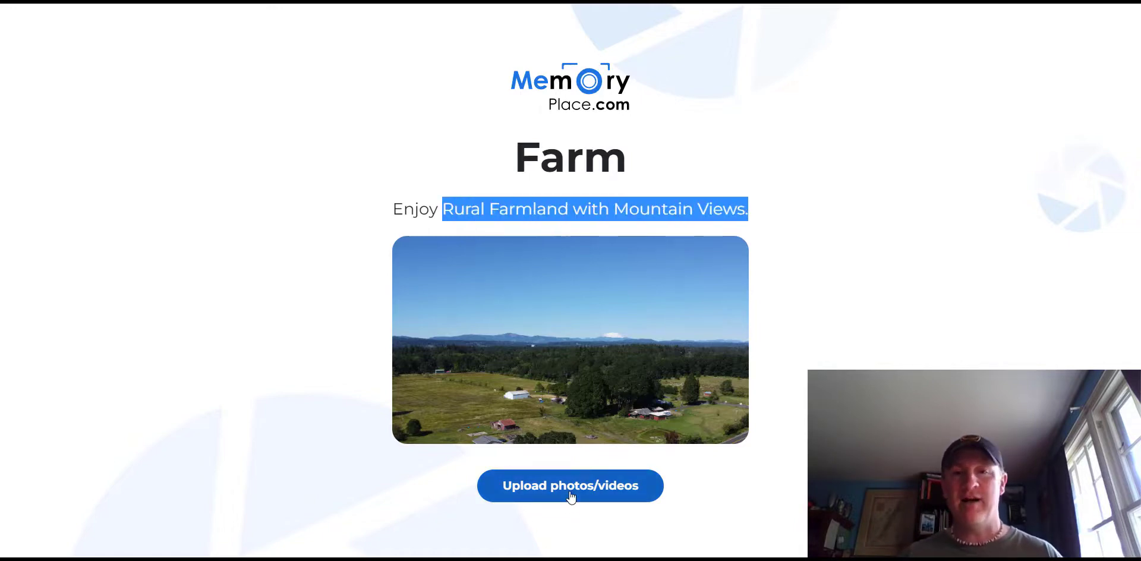
left_click(570, 486)
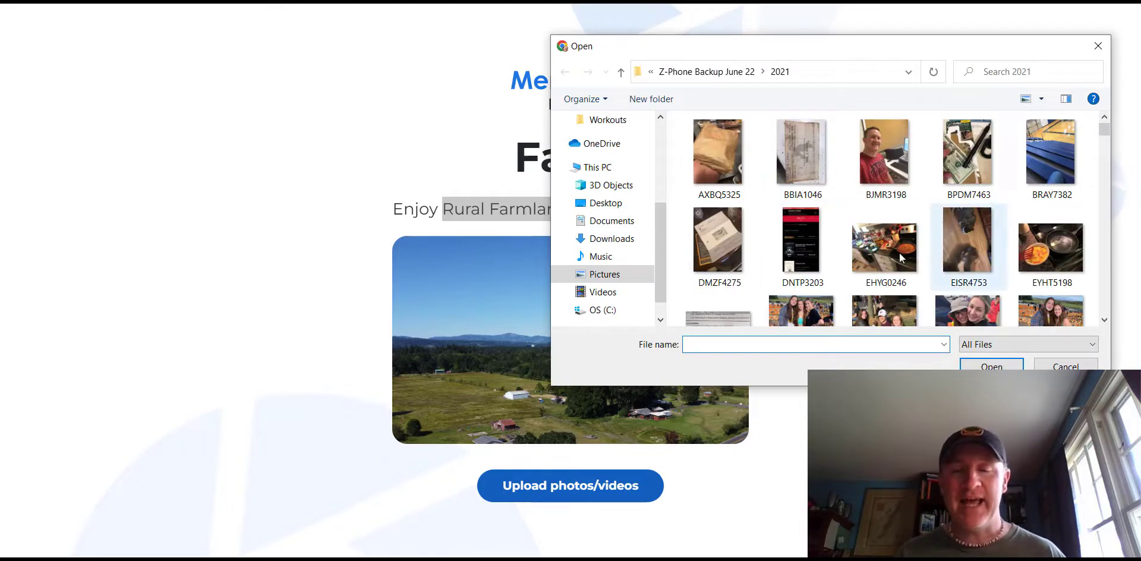
mouse_move(801, 241)
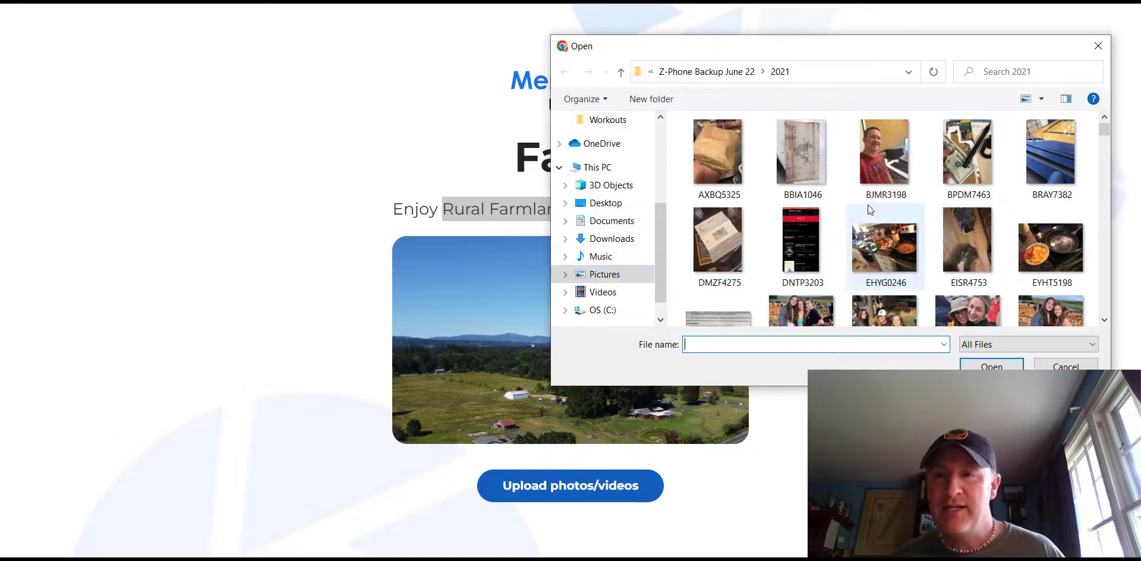
Browse into the phone backup folder 2020-02-March-April and choose IMG_7002.JPG.
scroll("down", 3)
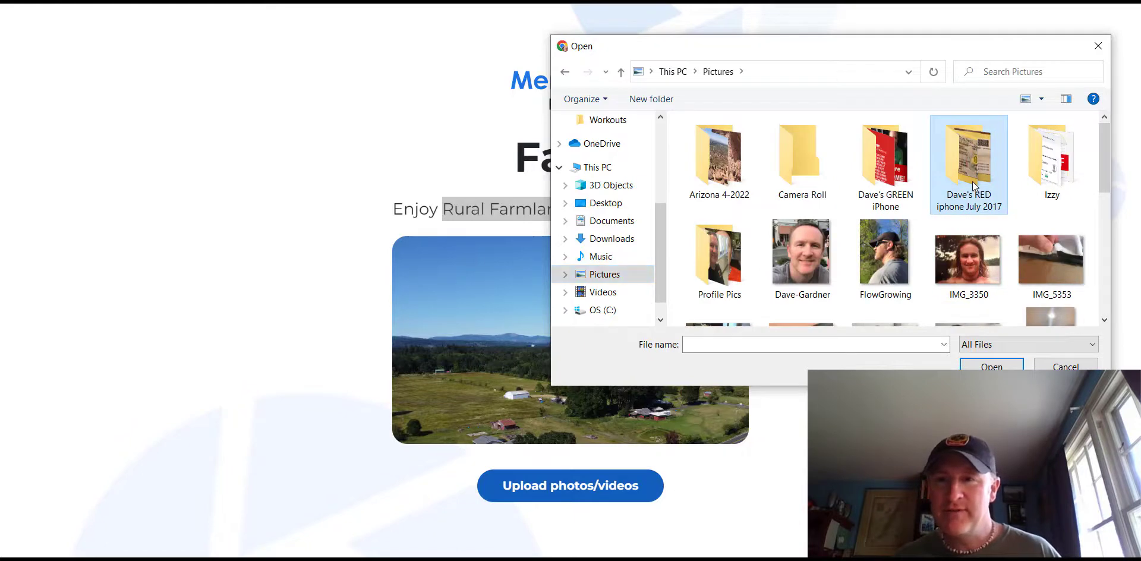
double_click(968, 151)
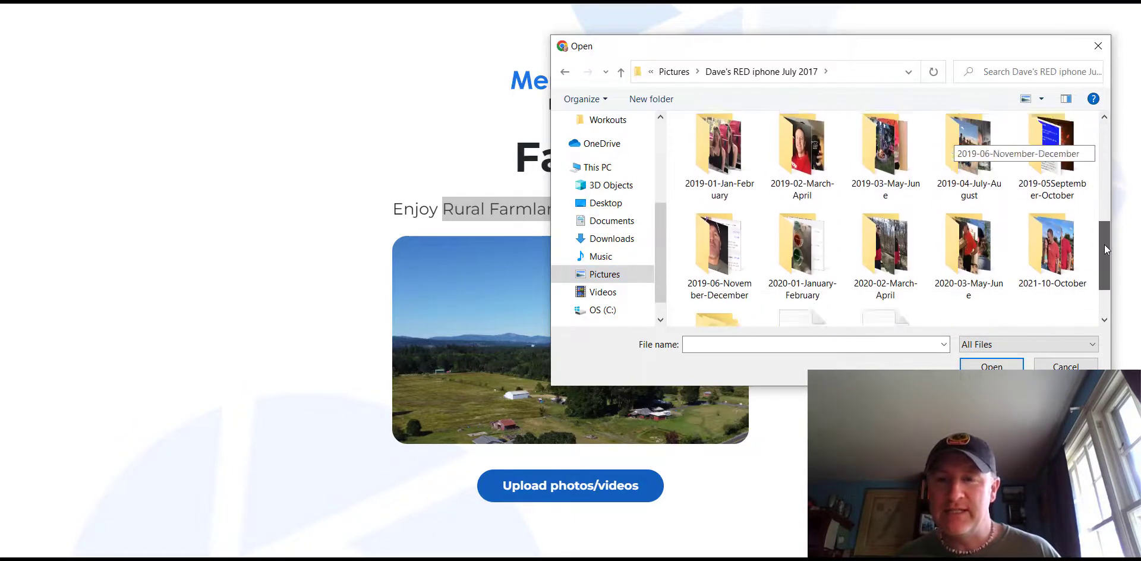
scroll("down", 3)
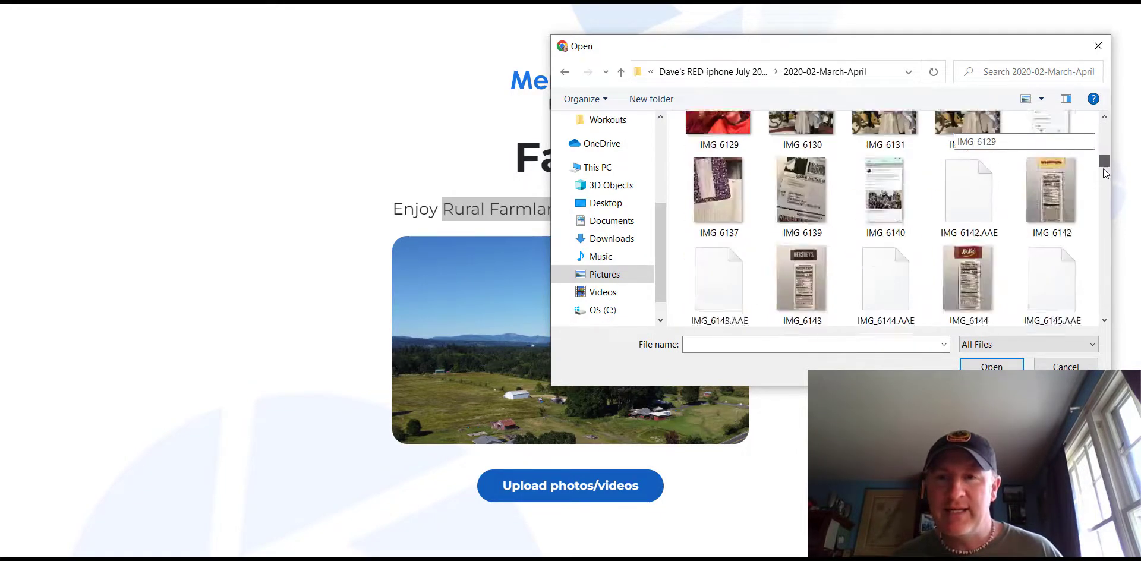
scroll("down", 3)
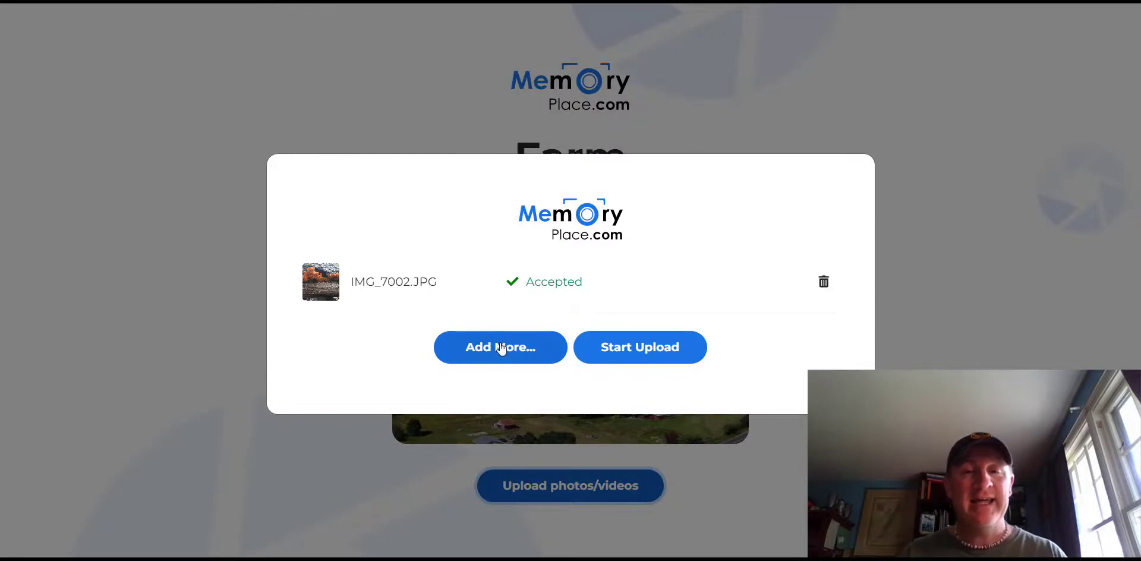
Start the IMG_7002.JPG upload to Farm and answer 'No, thank you!' to notifications.
left_click(640, 347)
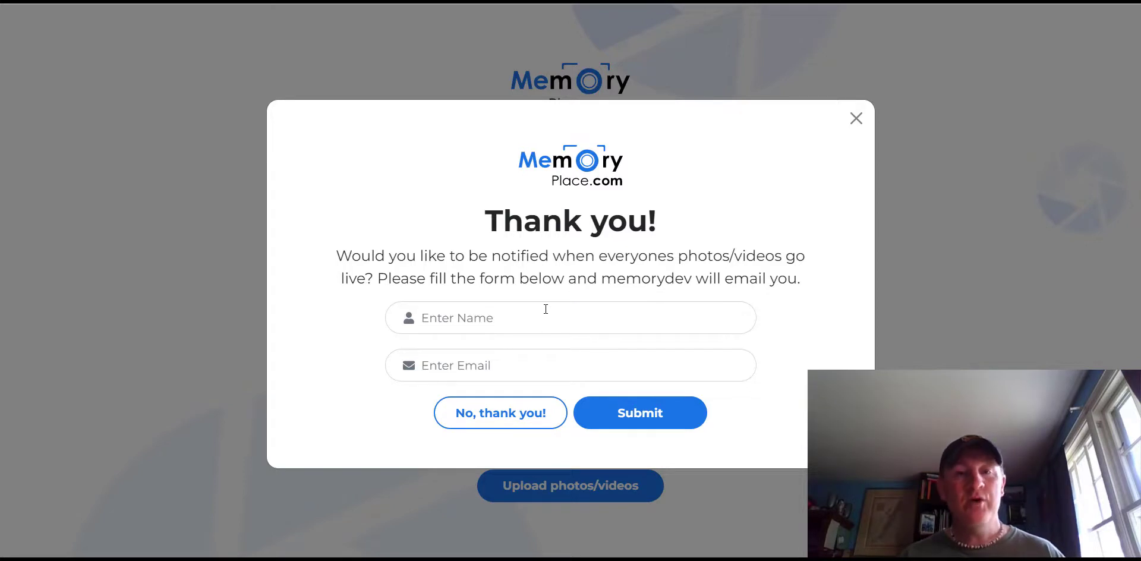
mouse_move(555, 352)
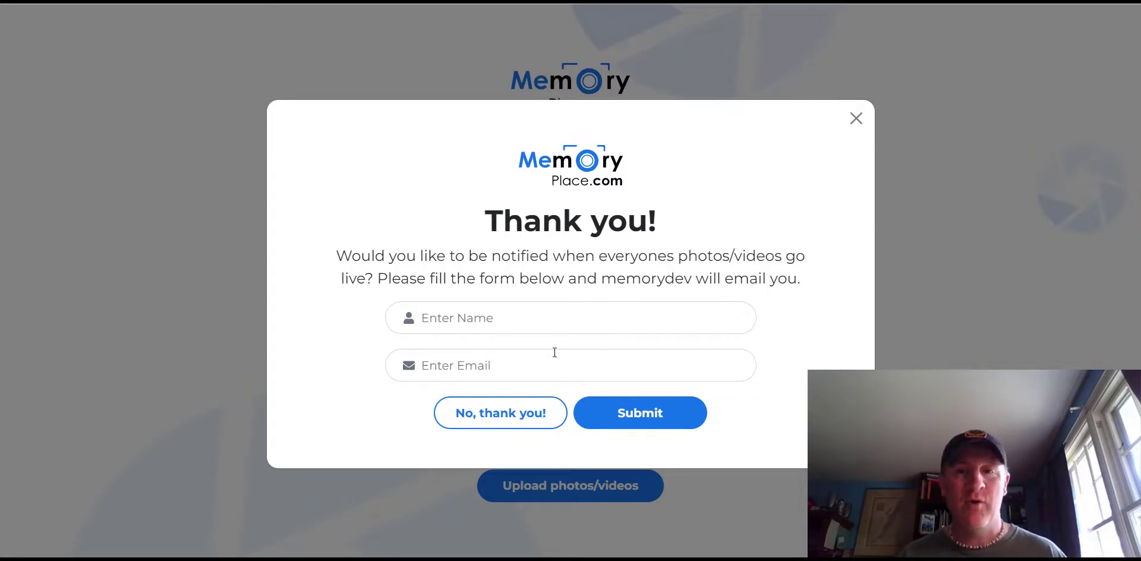
left_click(500, 413)
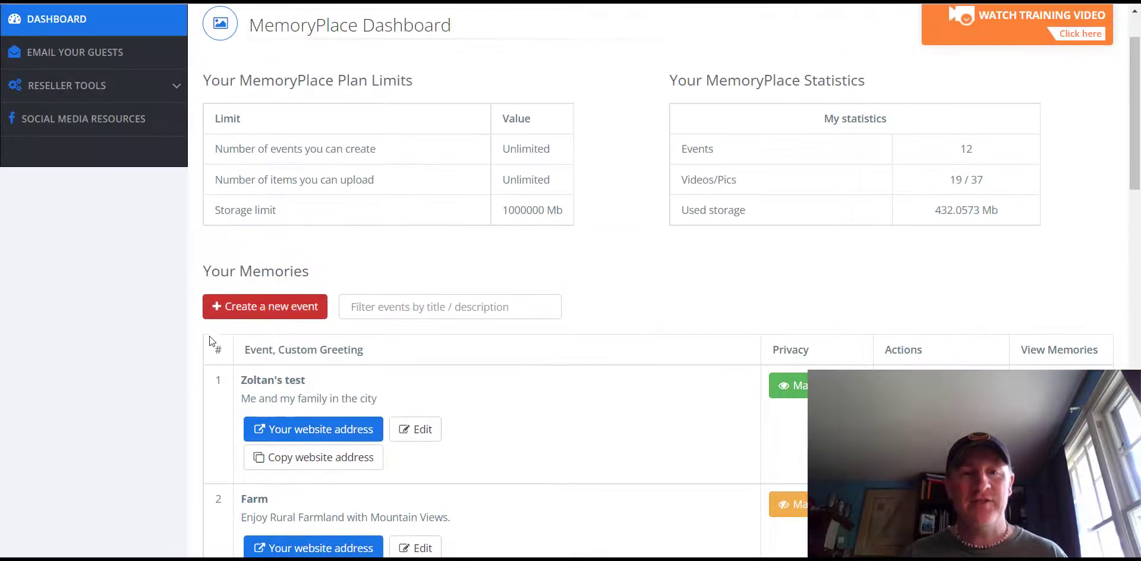
Scroll to Your Memories, open the first event's gallery, and go Back to the list.
scroll("down", 3)
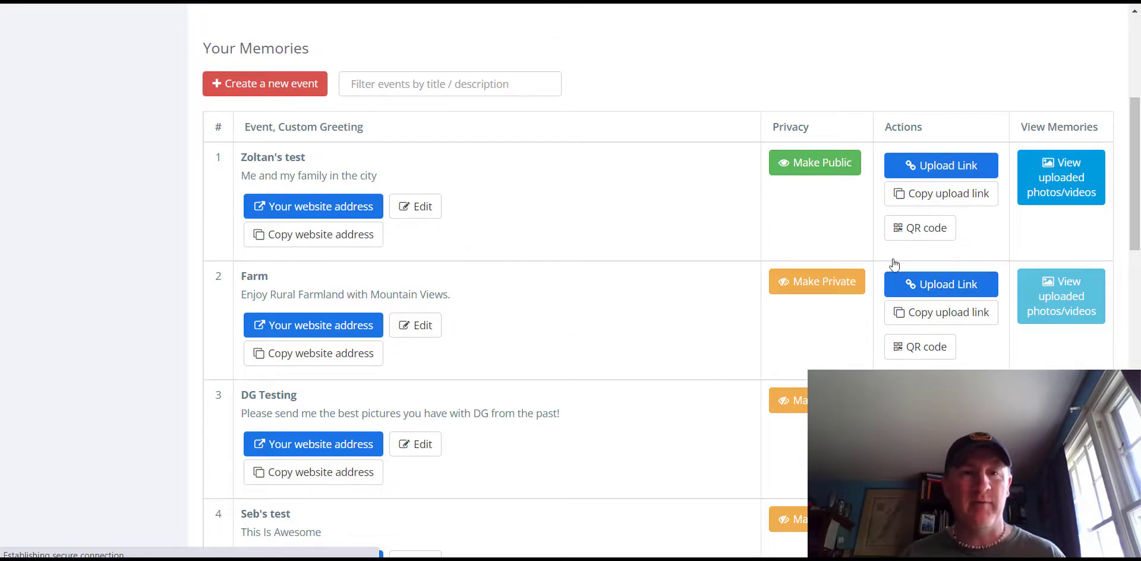
left_click(1060, 177)
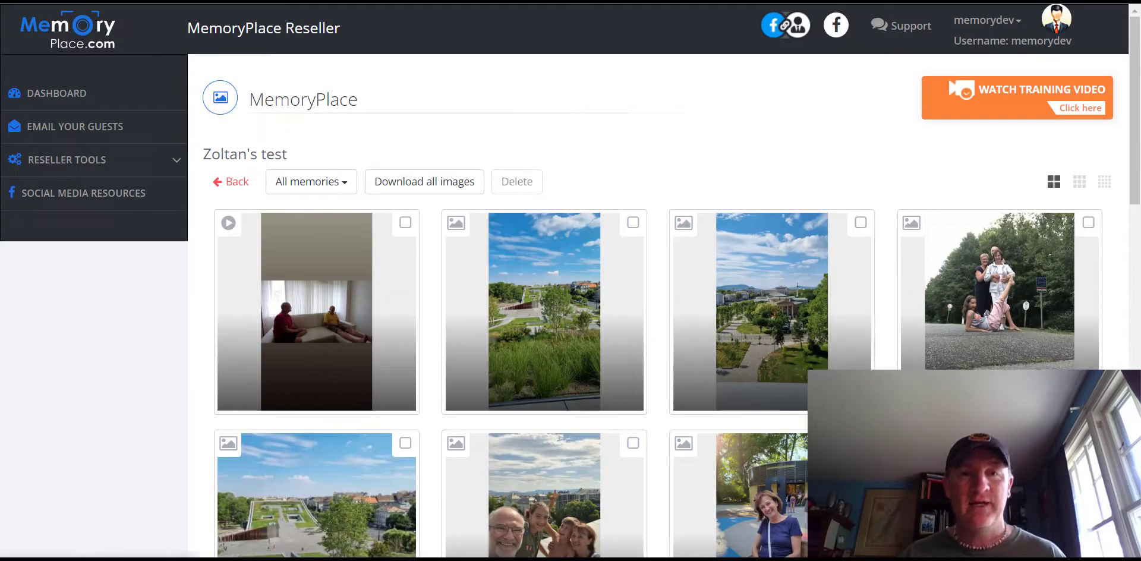
left_click(230, 182)
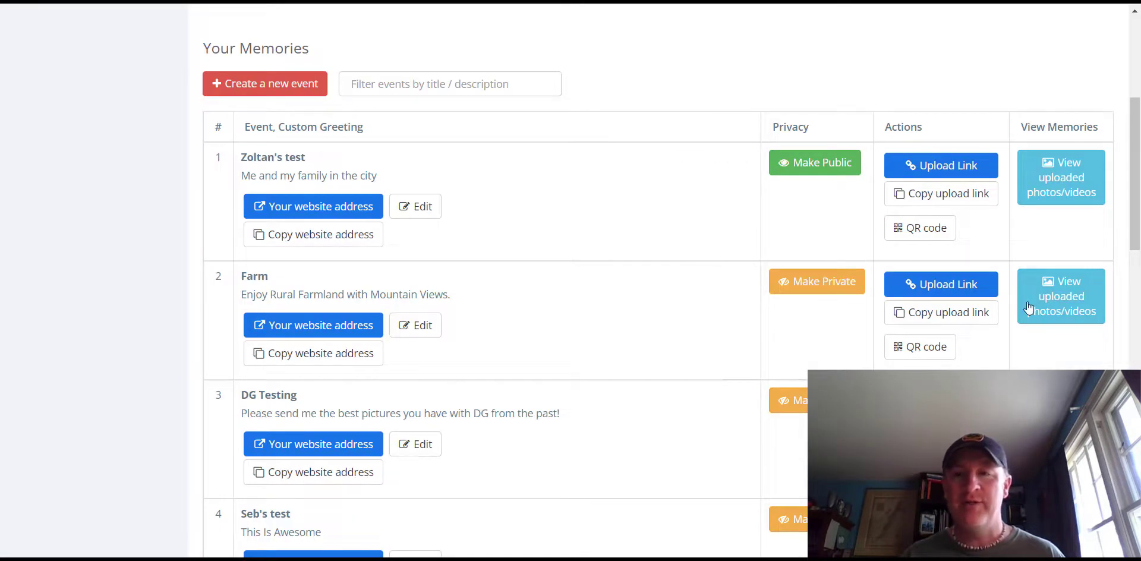
Delete the orange fungus photo from Farm's gallery and return to DASHBOARD.
left_click(1061, 295)
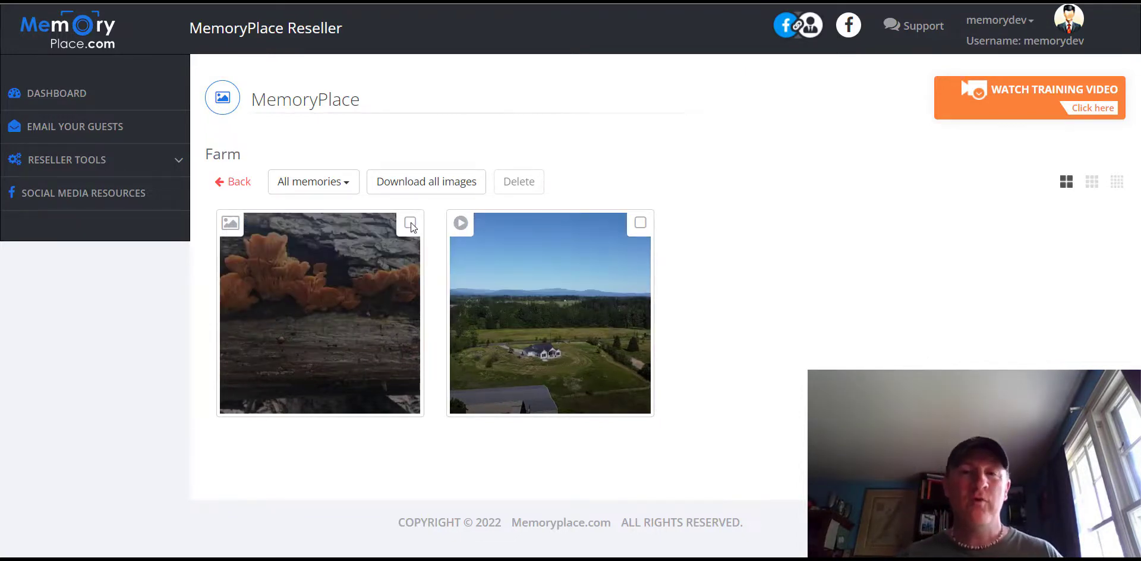
left_click(409, 223)
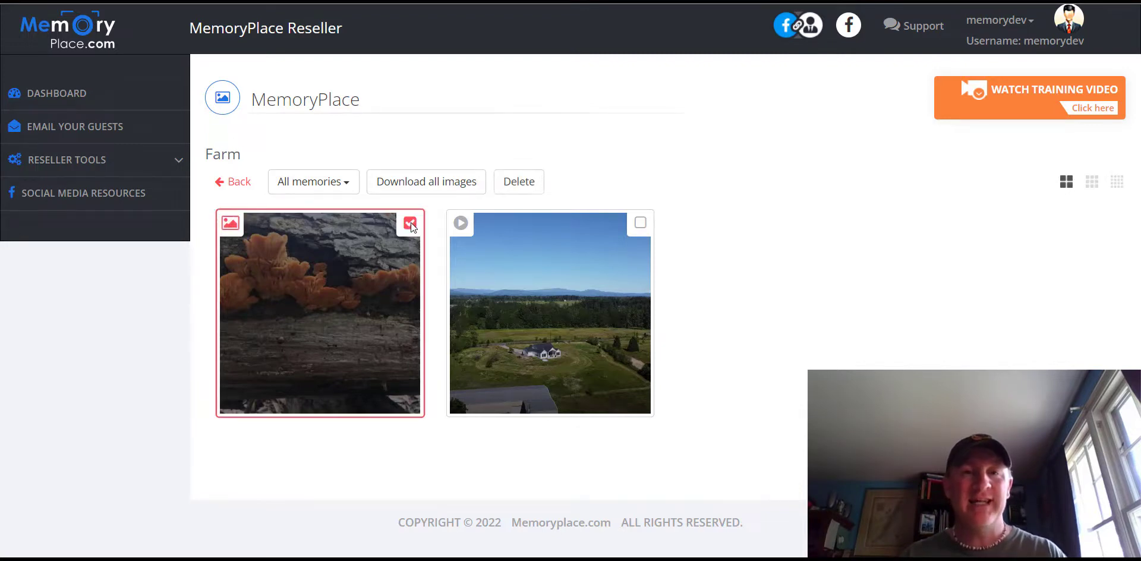
left_click(518, 181)
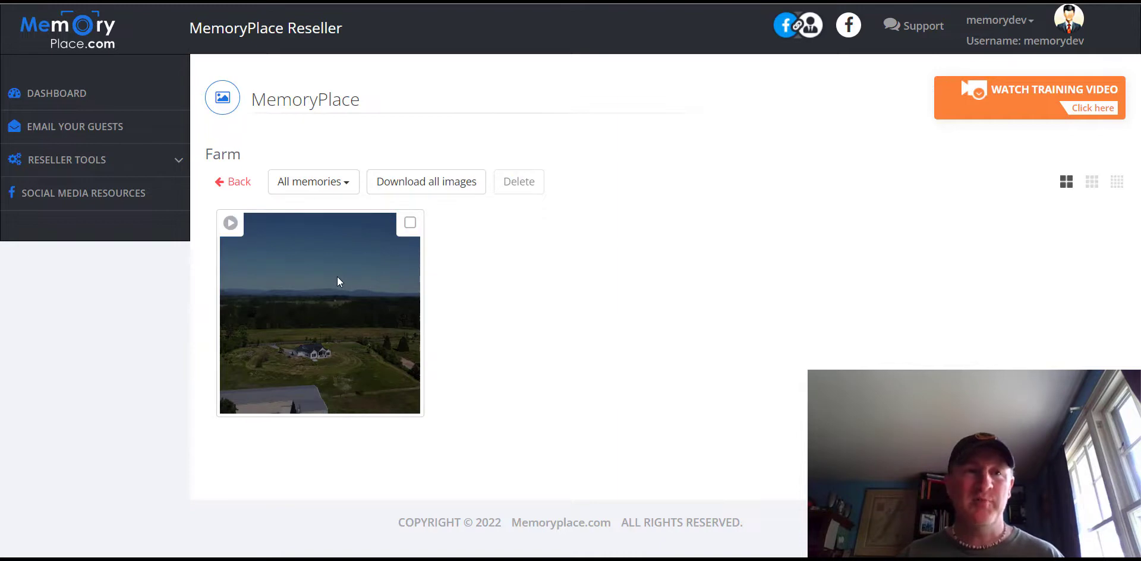
left_click(57, 94)
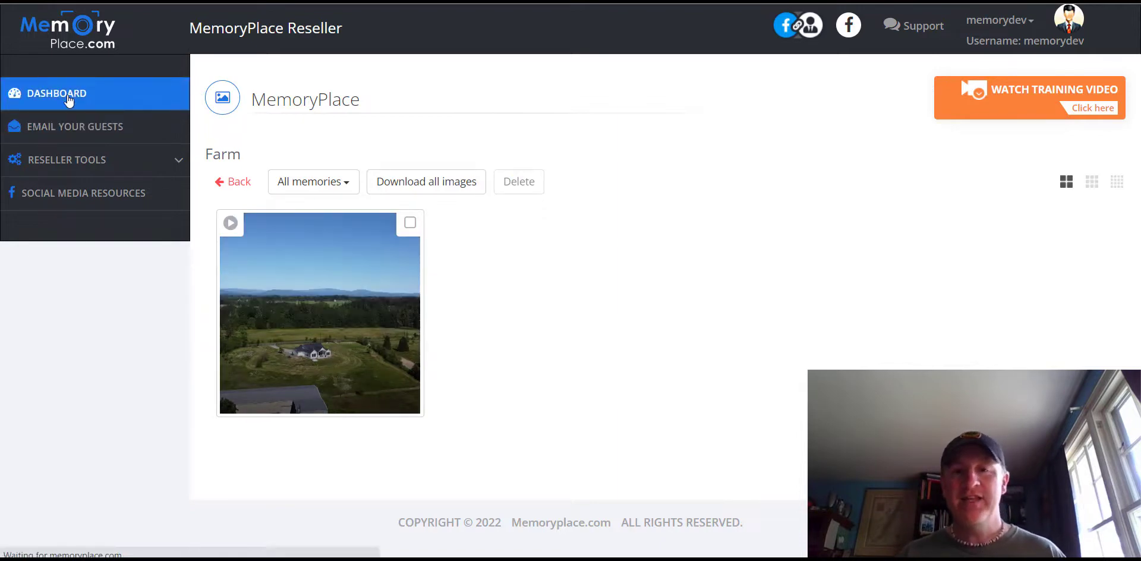
Go back and scroll down to the Your Memories events table.
left_click(232, 181)
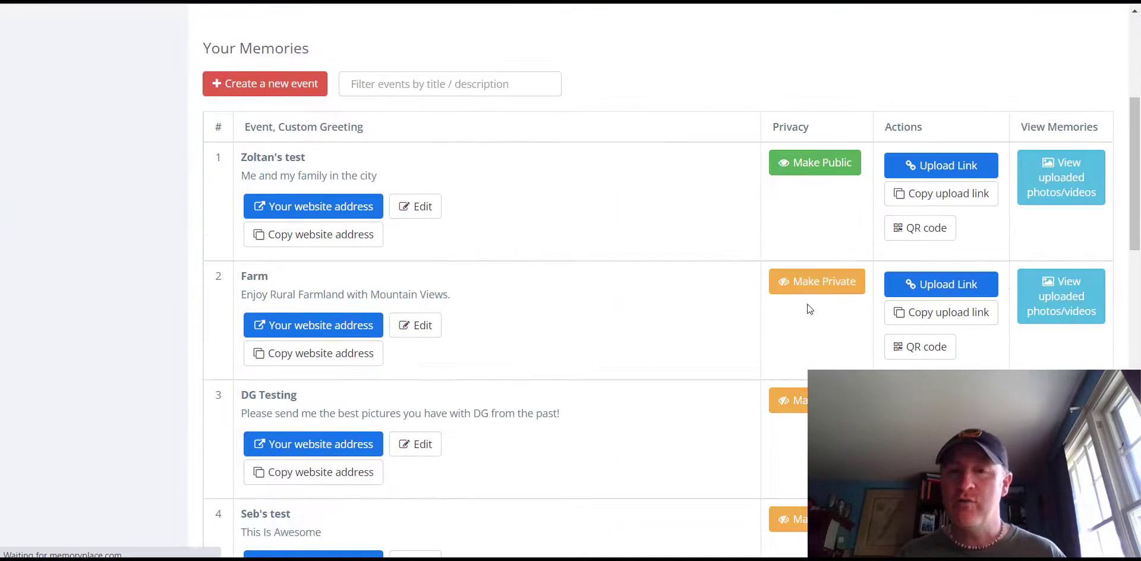
mouse_move(816, 281)
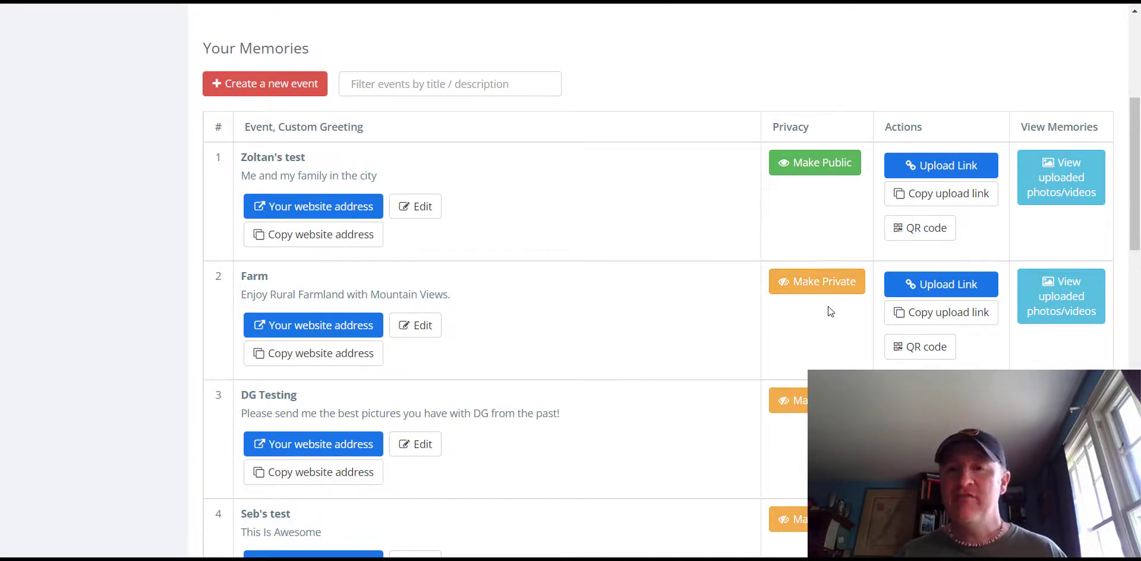
mouse_move(733, 341)
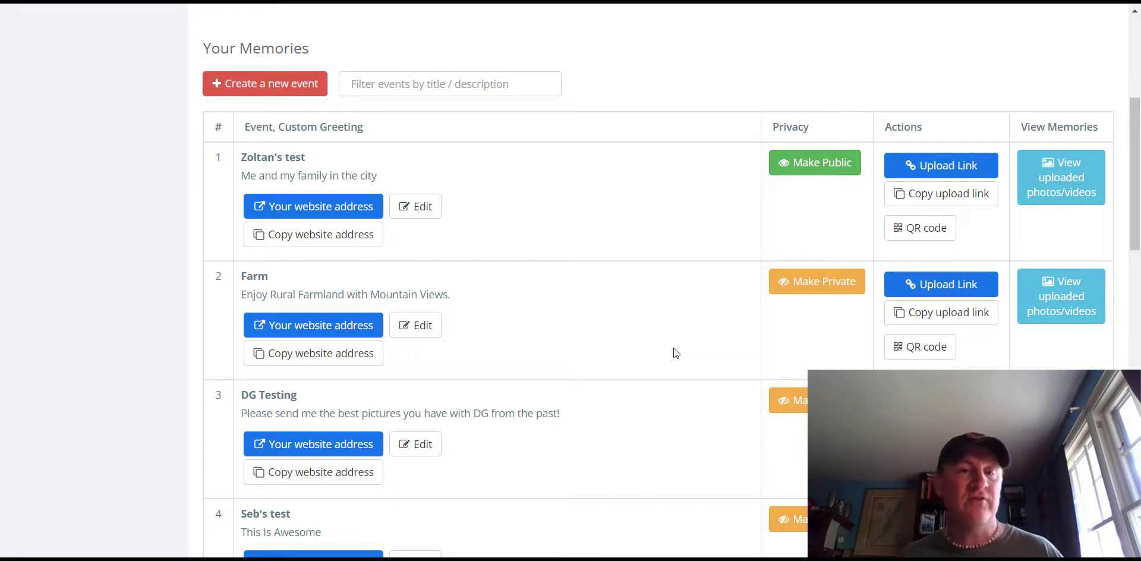
mouse_move(644, 347)
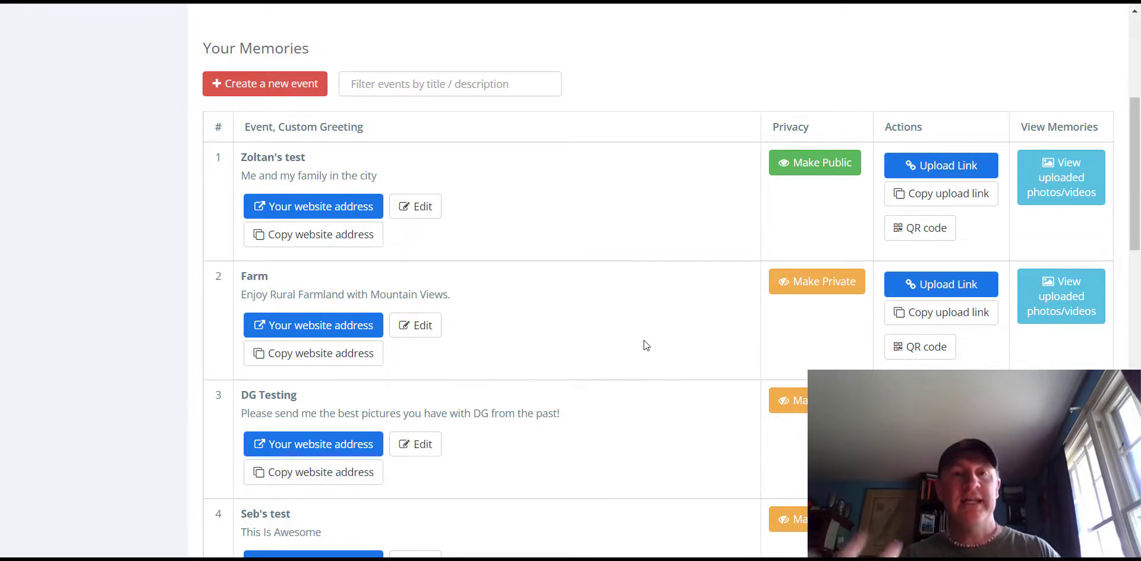
mouse_move(487, 237)
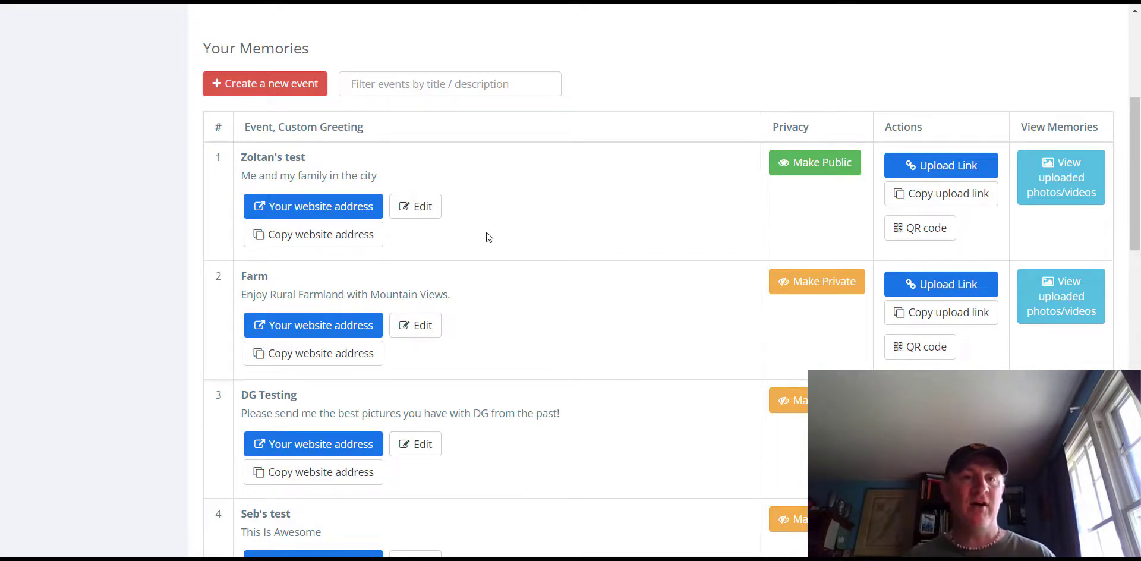
scroll("down", 3)
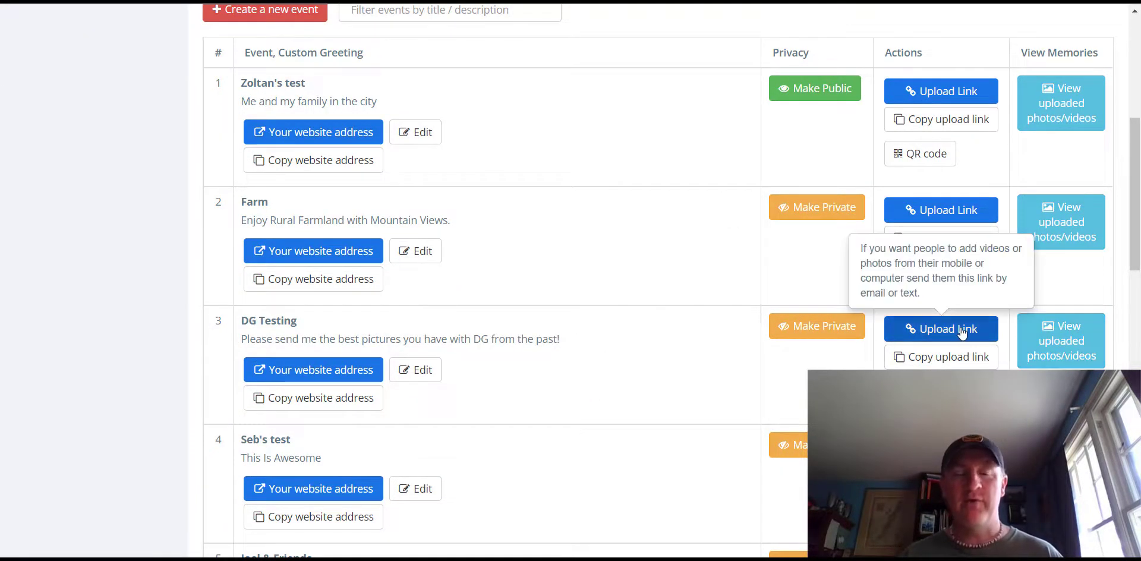
left_click(940, 328)
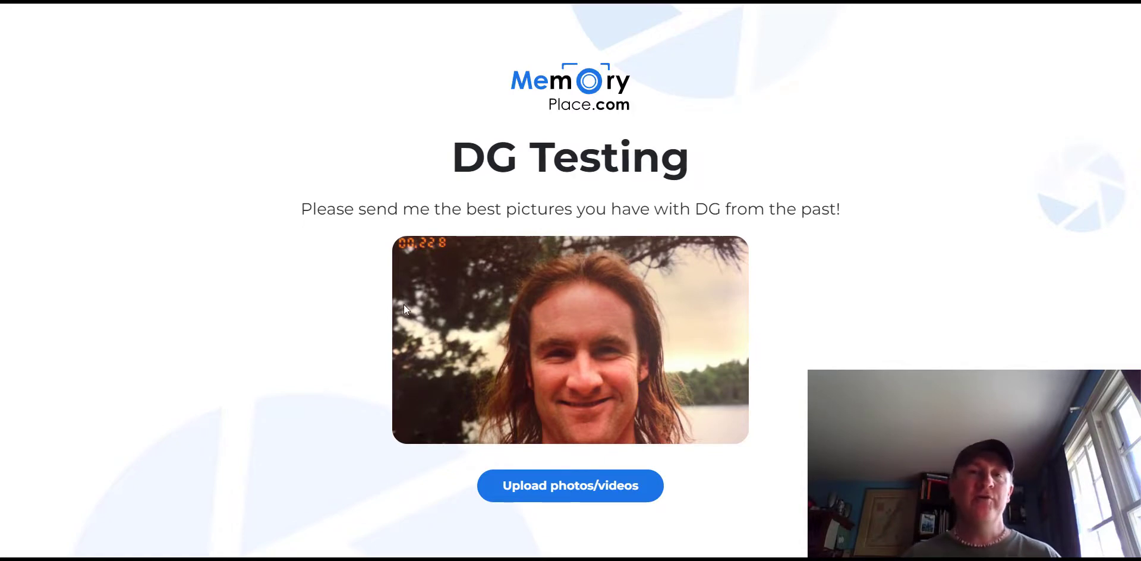
mouse_move(324, 299)
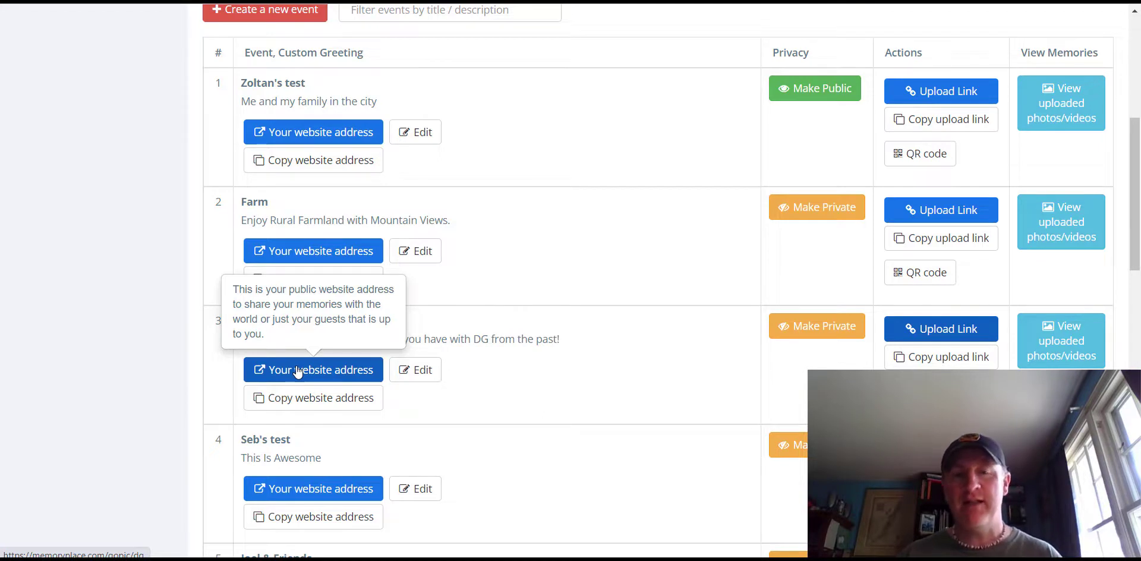
mouse_move(301, 357)
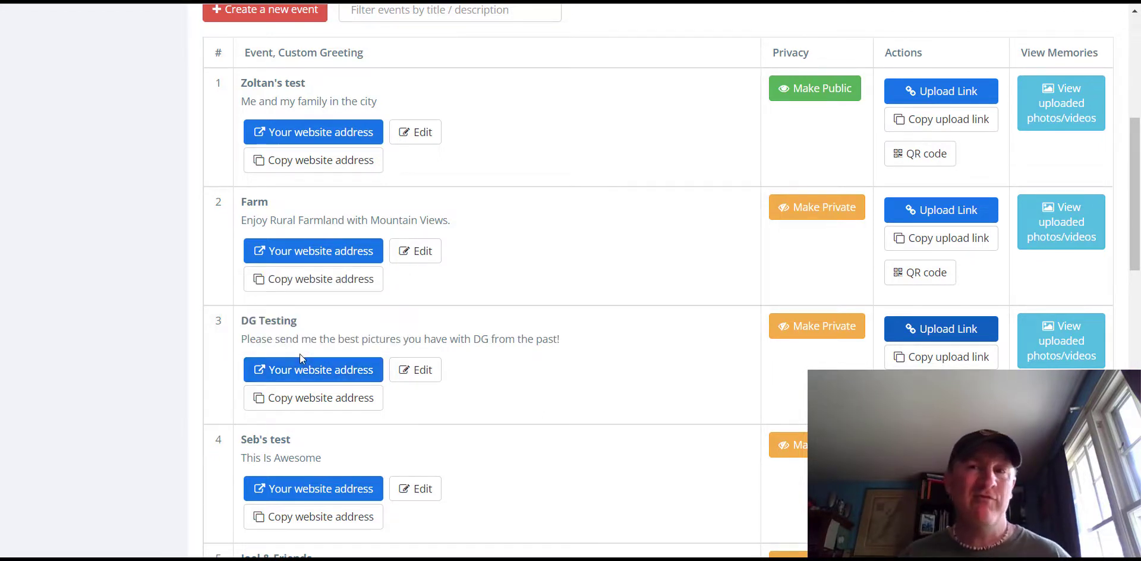
mouse_move(313, 369)
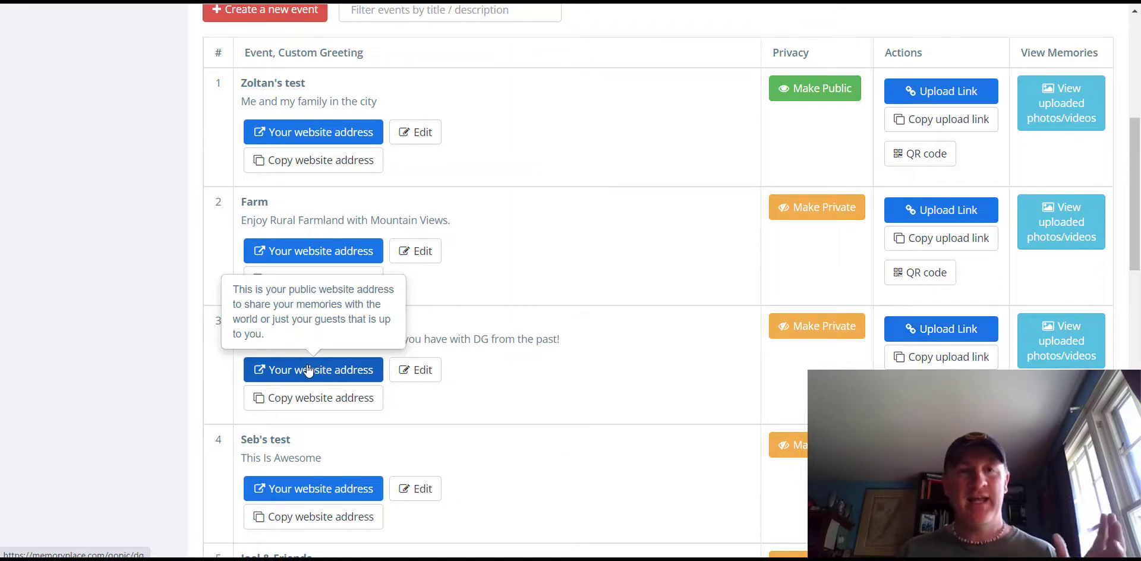
Open DG Testing's public website and view the sidewalk selfie photo full-size, then close it.
left_click(313, 369)
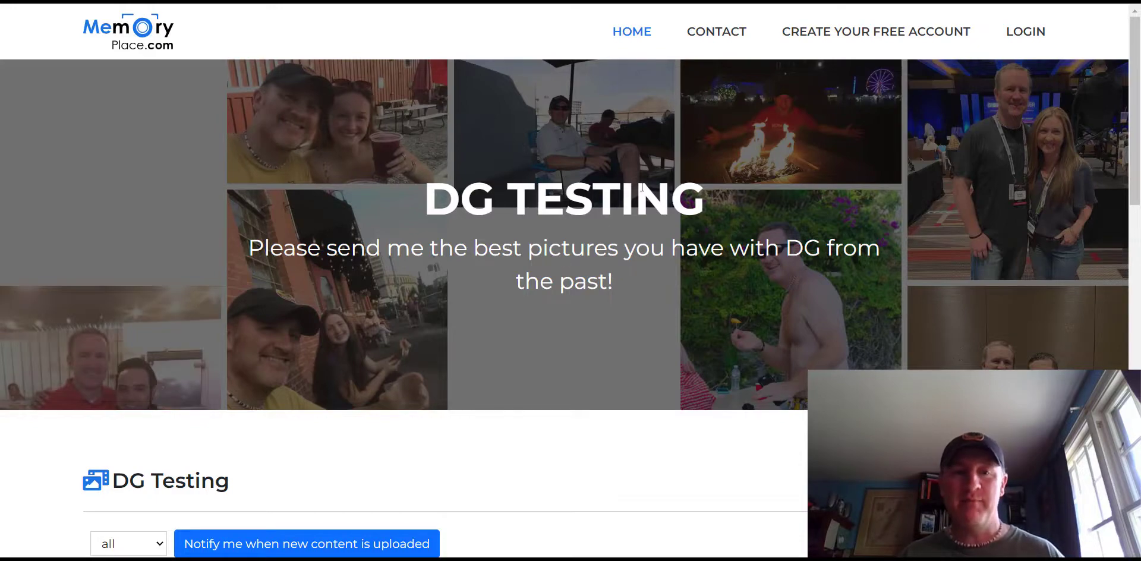
scroll("down", 3)
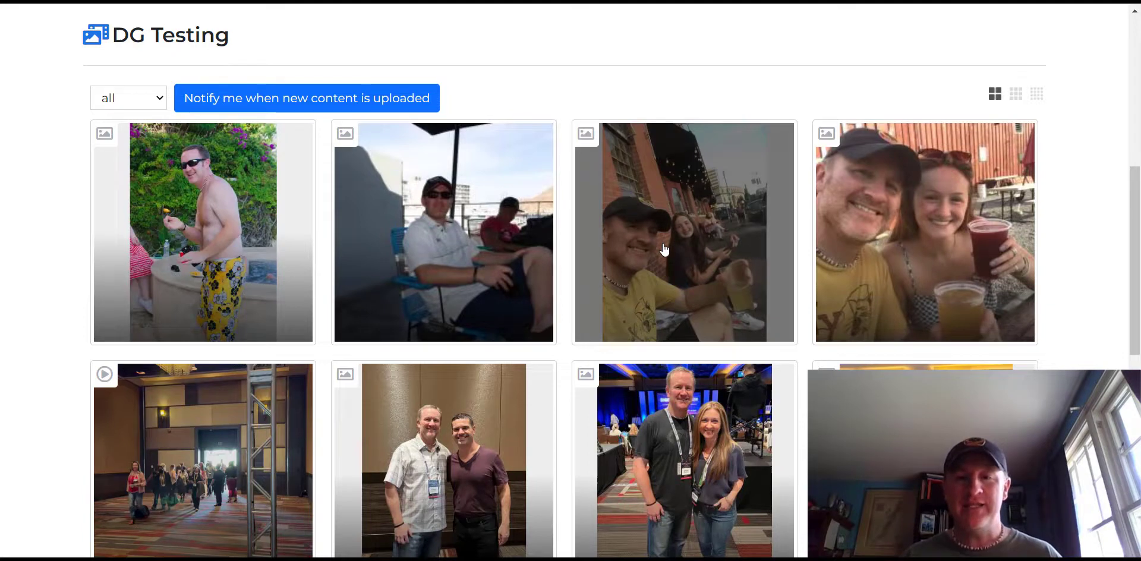
left_click(683, 233)
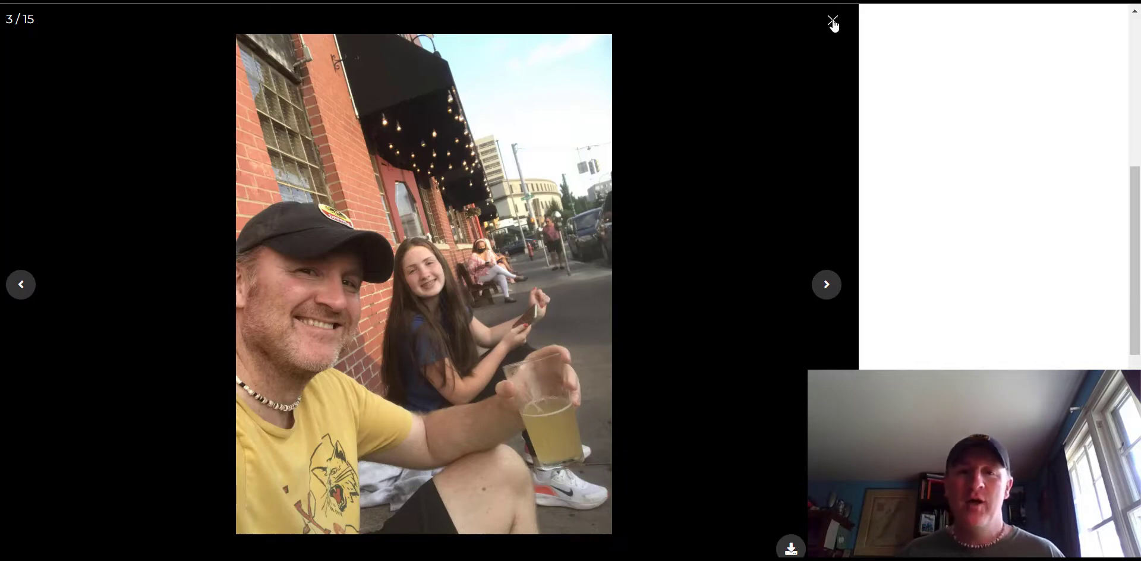
left_click(833, 22)
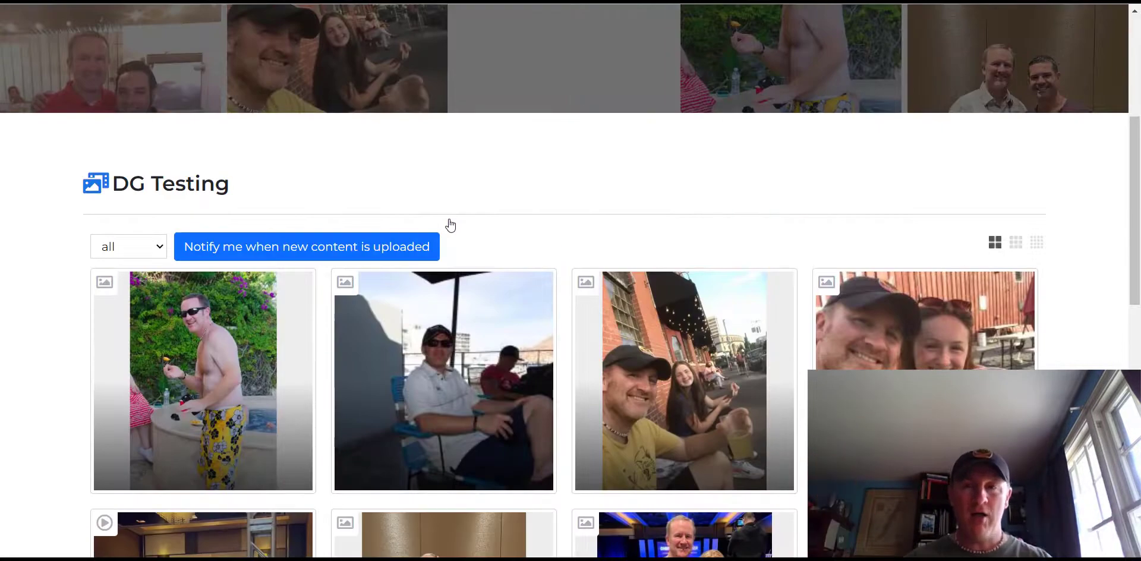
mouse_move(824, 43)
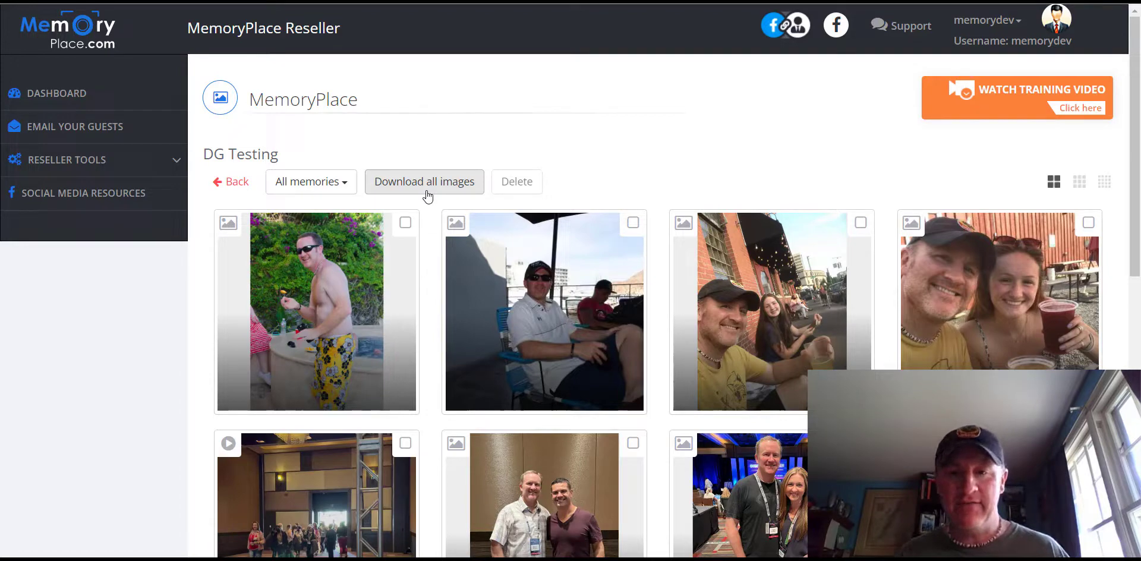
scroll("down", 3)
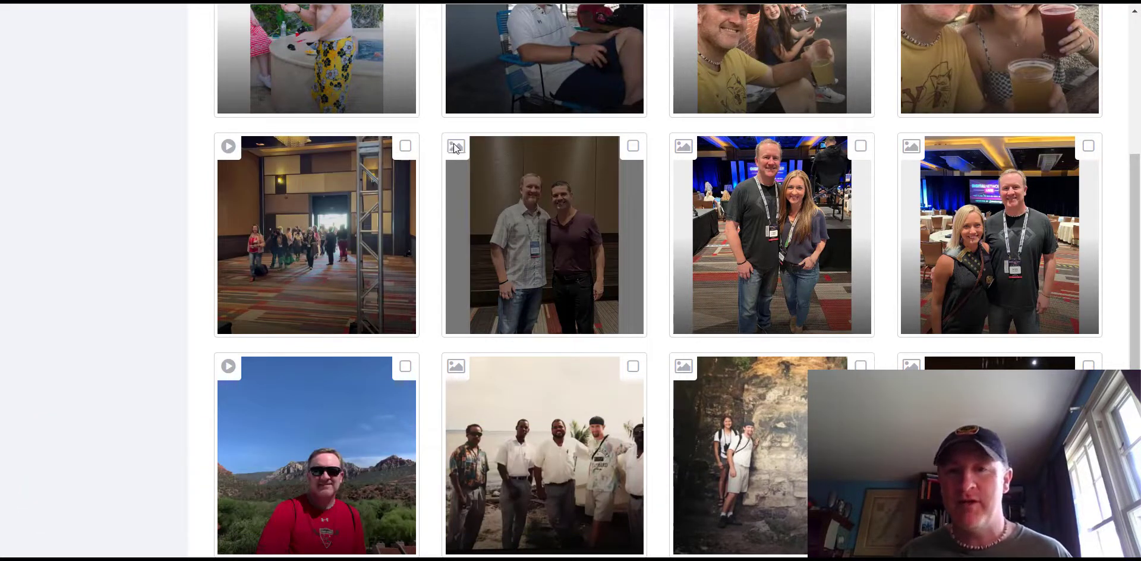
mouse_move(673, 320)
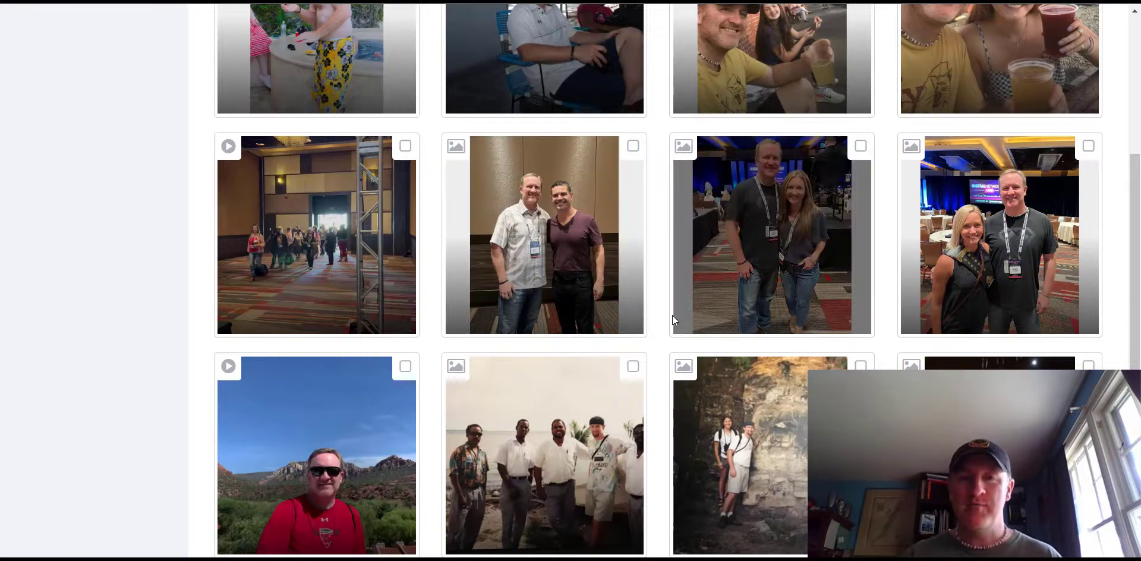
scroll("up", 3)
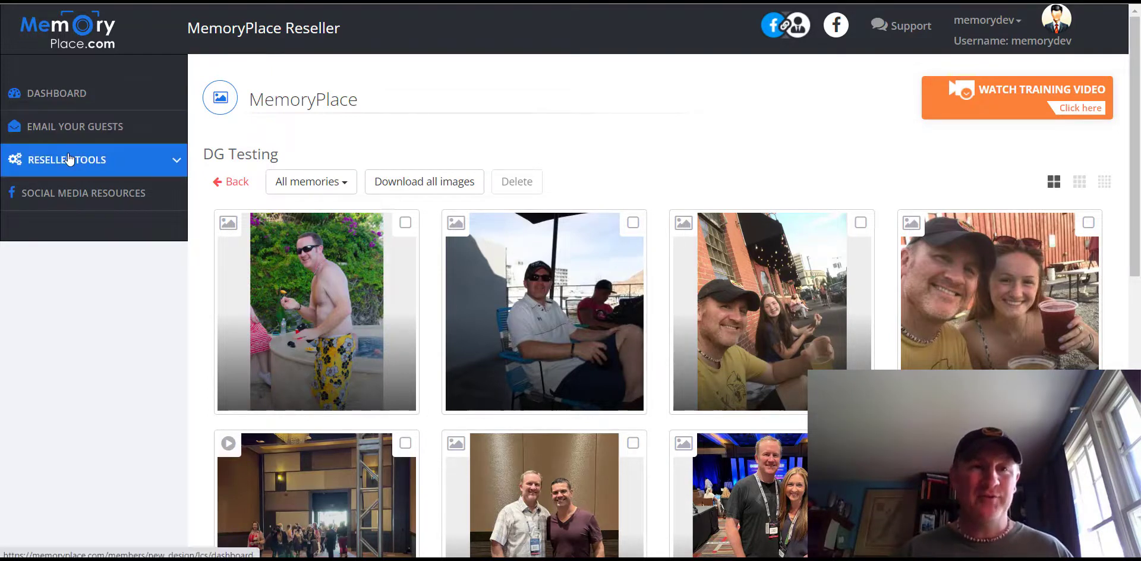
Expand Reseller Tools, preview the DG Testing upload page, then return to the Dashboard.
left_click(70, 159)
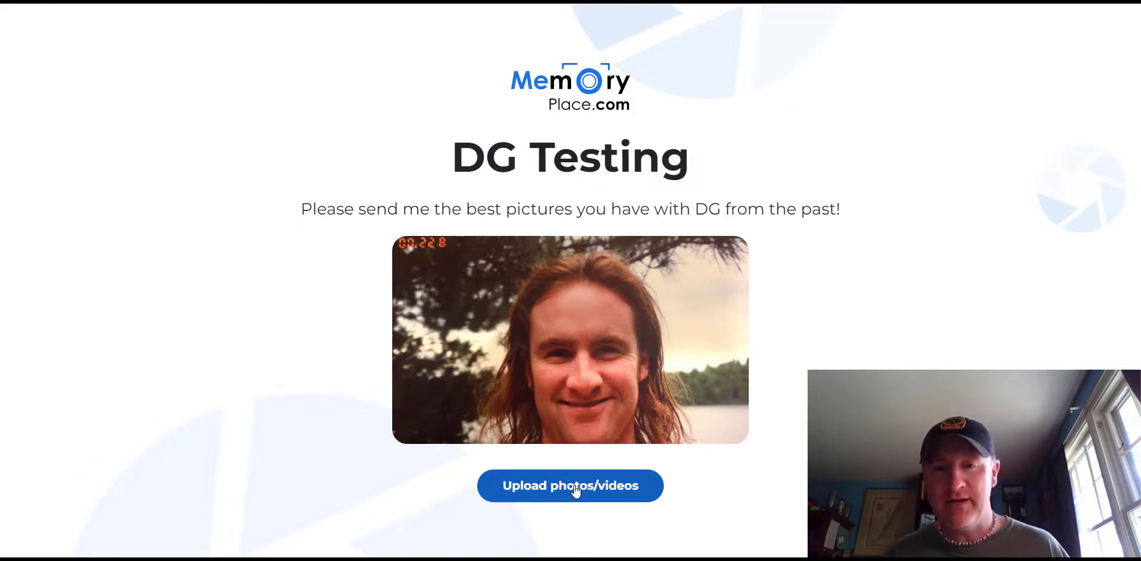
left_click(569, 485)
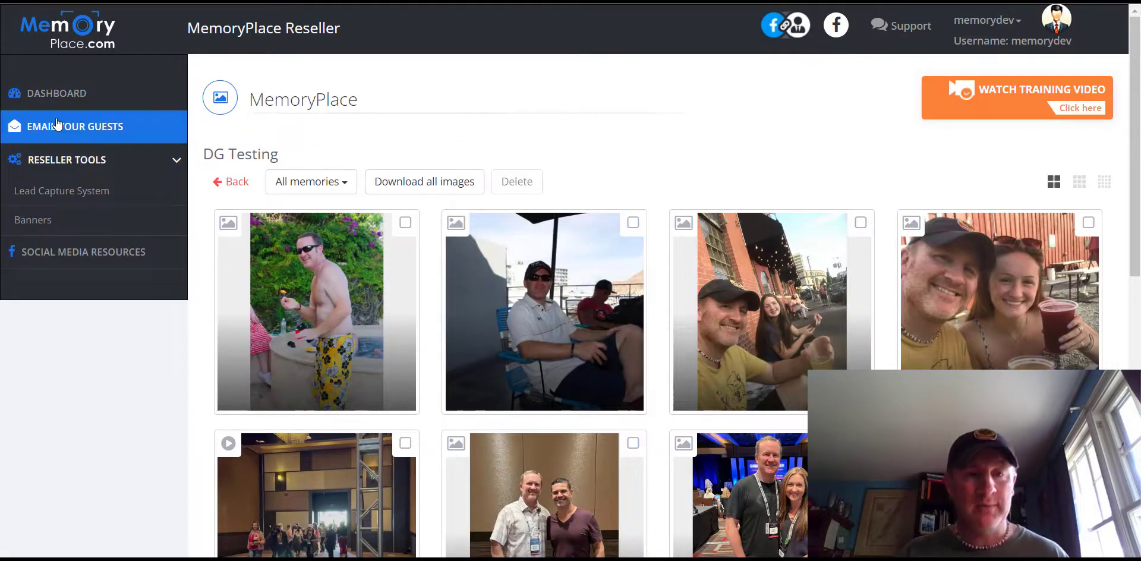
left_click(57, 93)
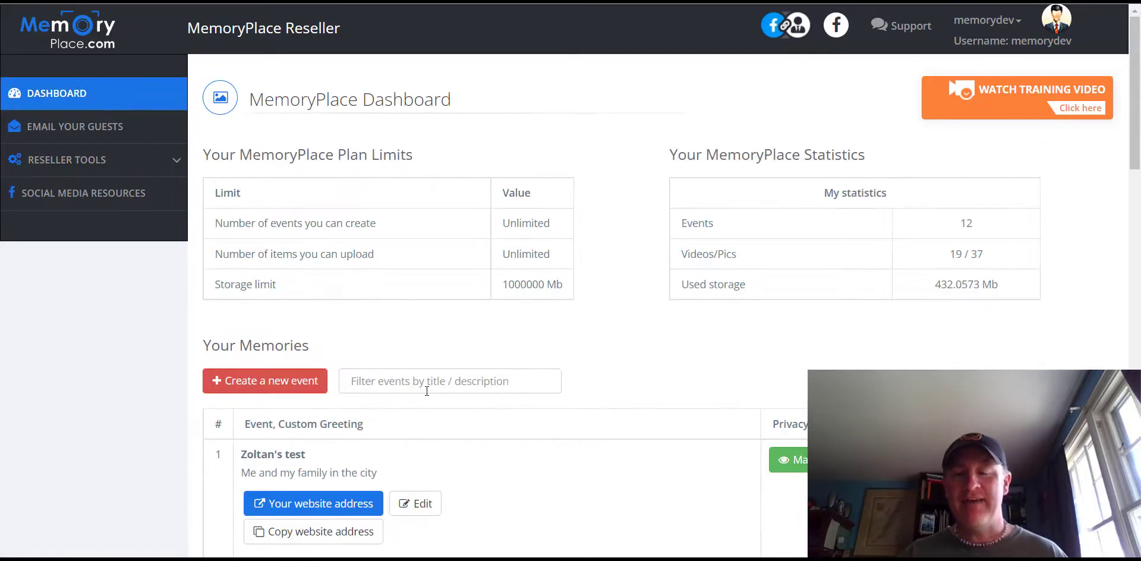
scroll("down", 3)
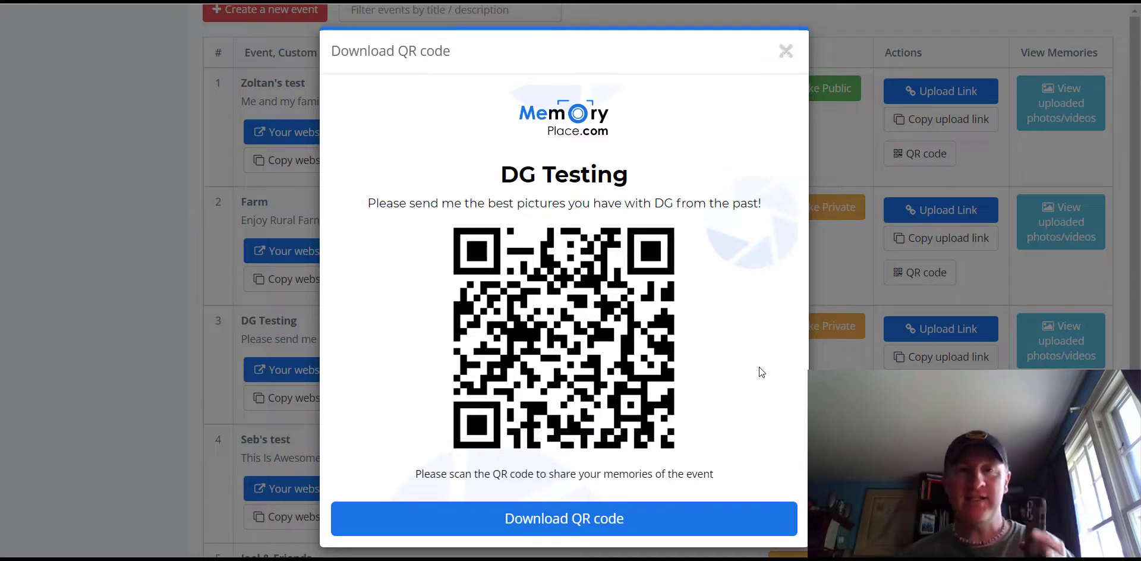
mouse_move(121, 139)
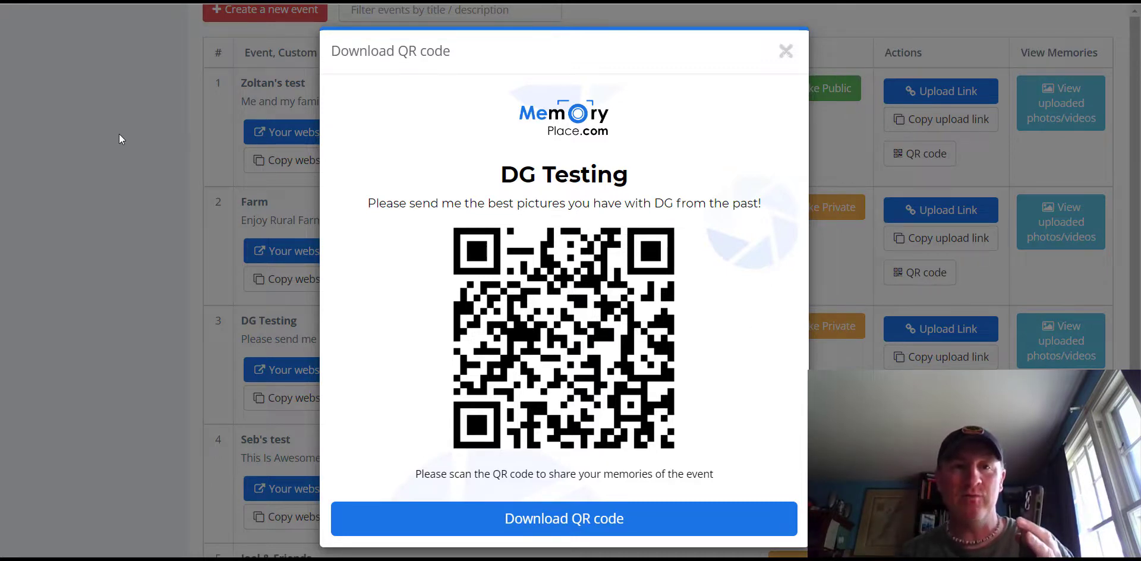
Dismiss the DG Testing Download QR code window by clicking outside it.
left_click(785, 51)
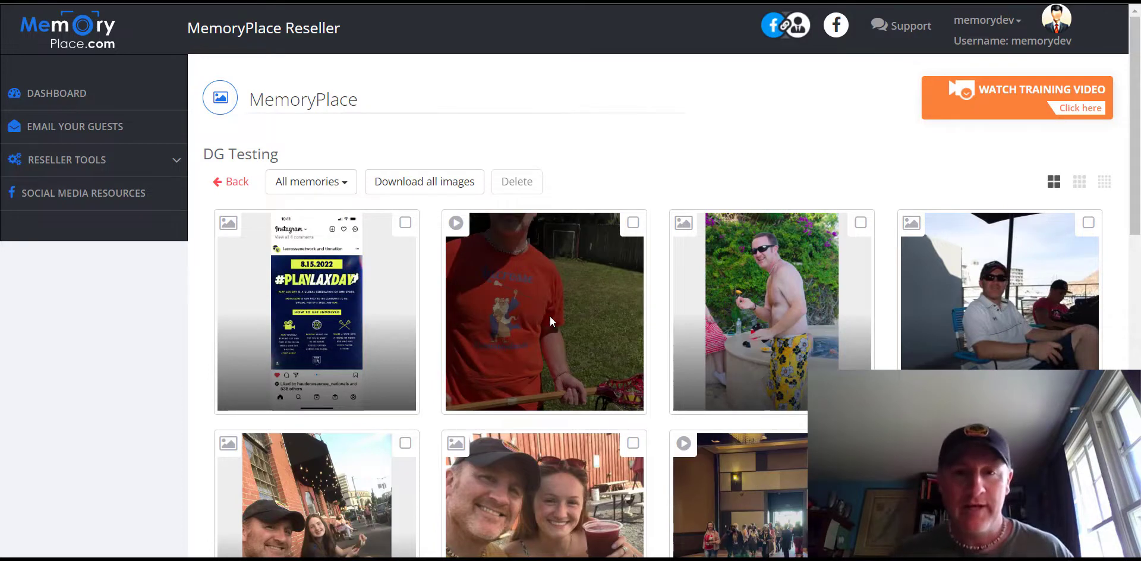
Play the red-shirt lacrosse video and view the Play Lax Day post full-size, then close.
left_click(544, 311)
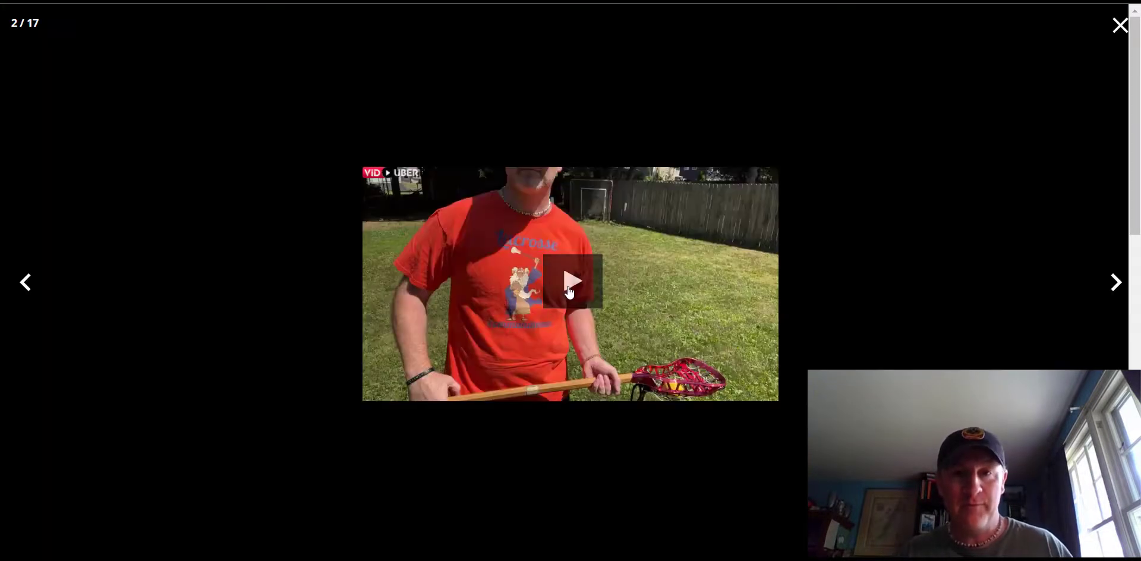
left_click(570, 282)
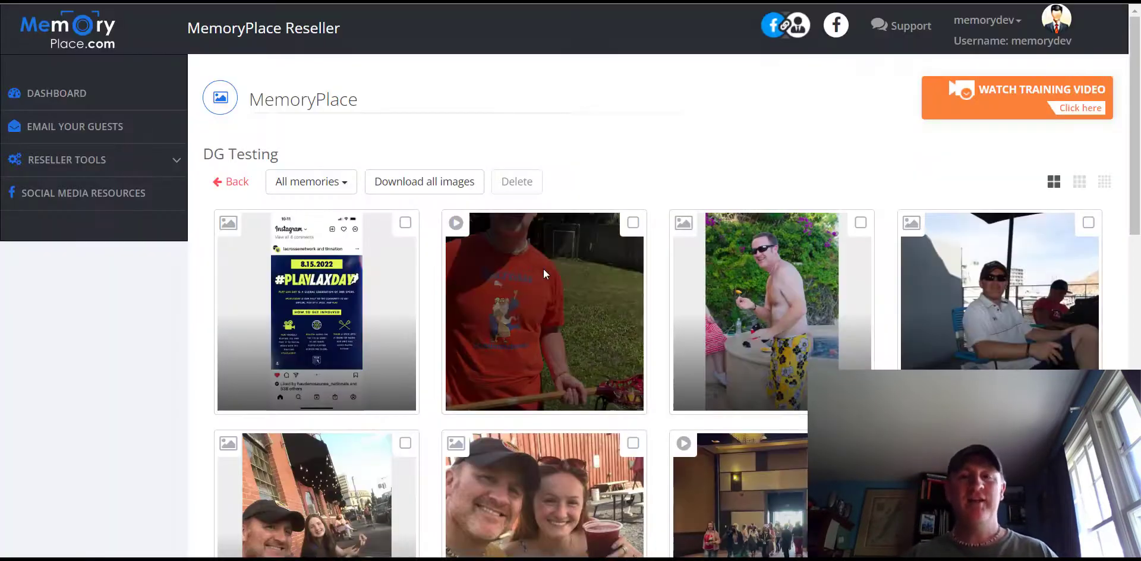
mouse_move(604, 160)
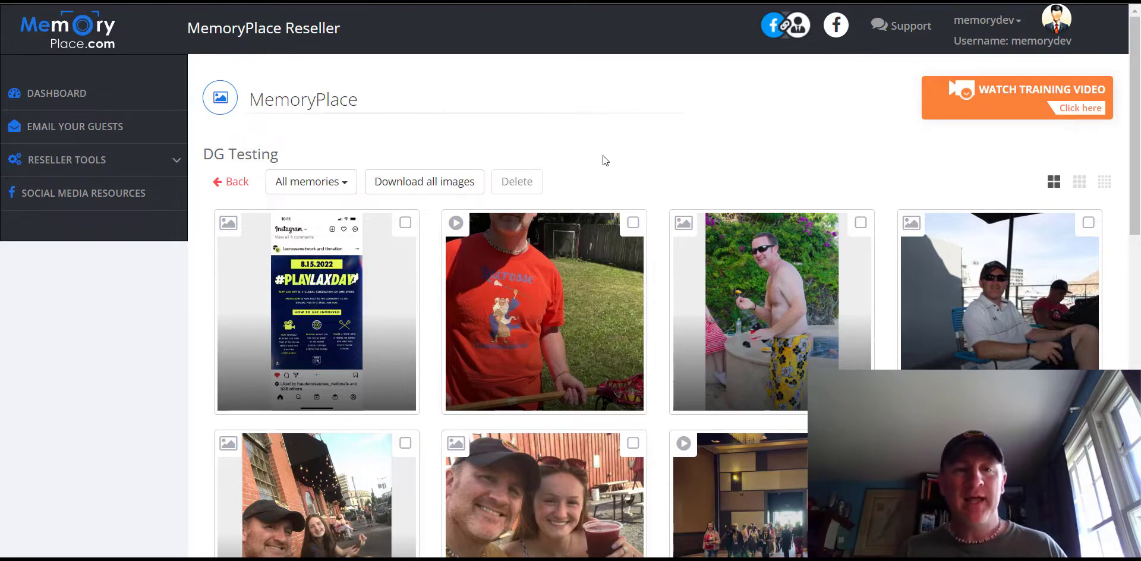
left_click(315, 311)
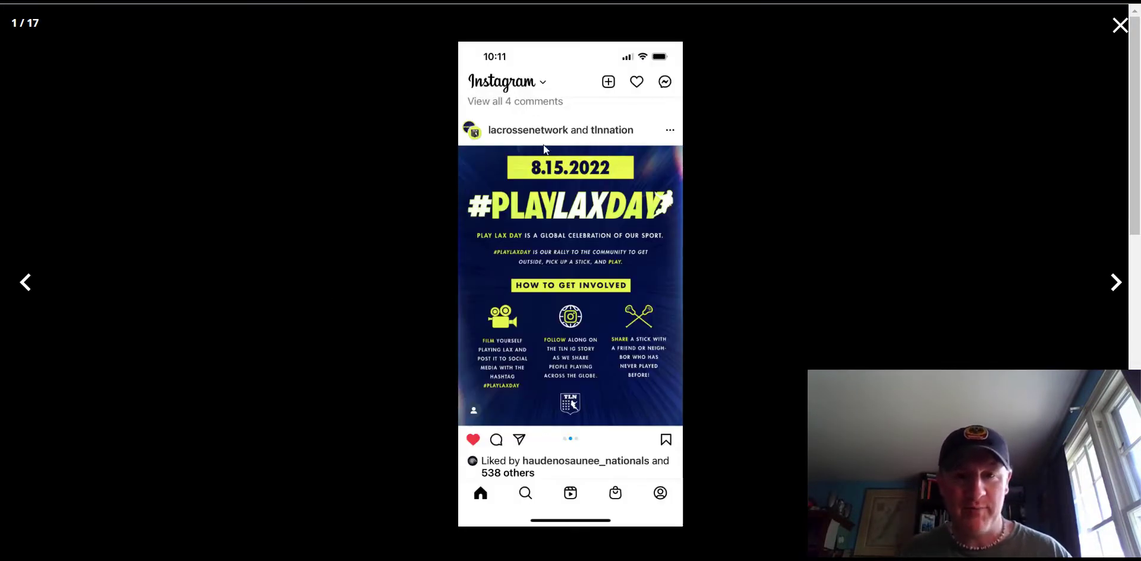
left_click(1121, 24)
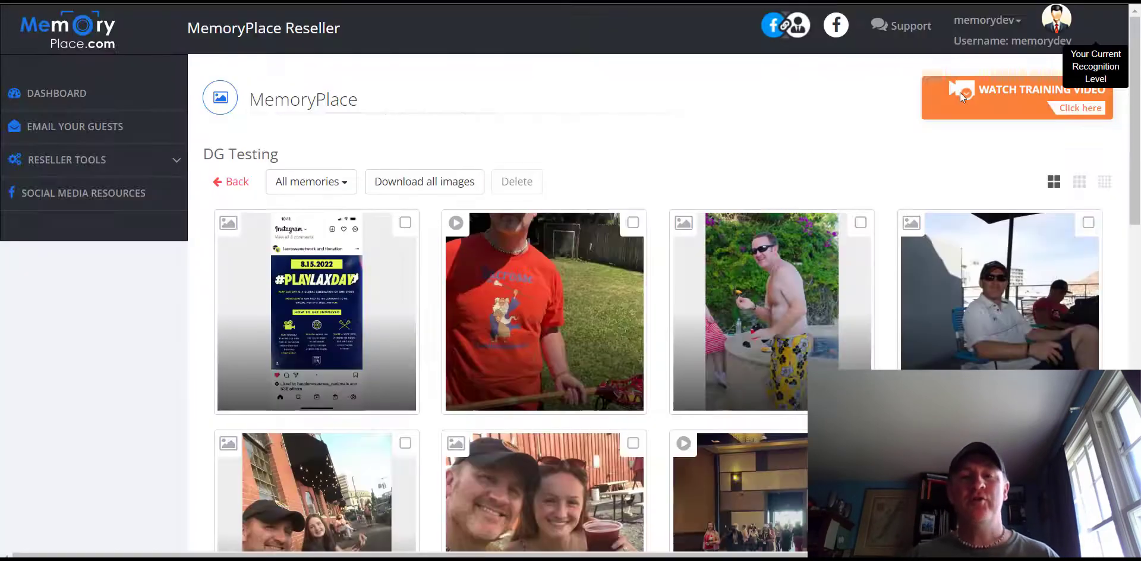